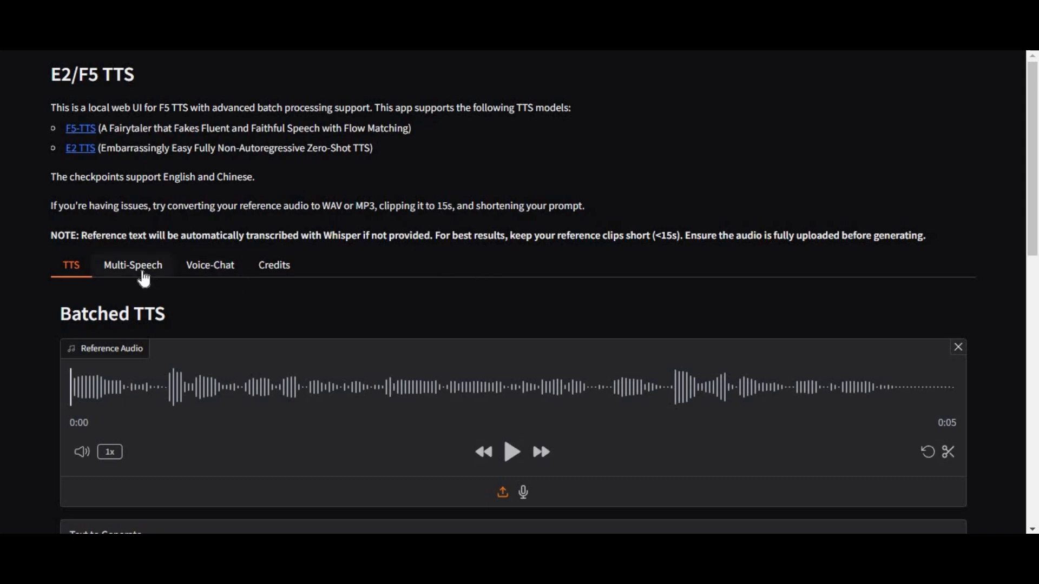
pyautogui.moveTo(37, 286)
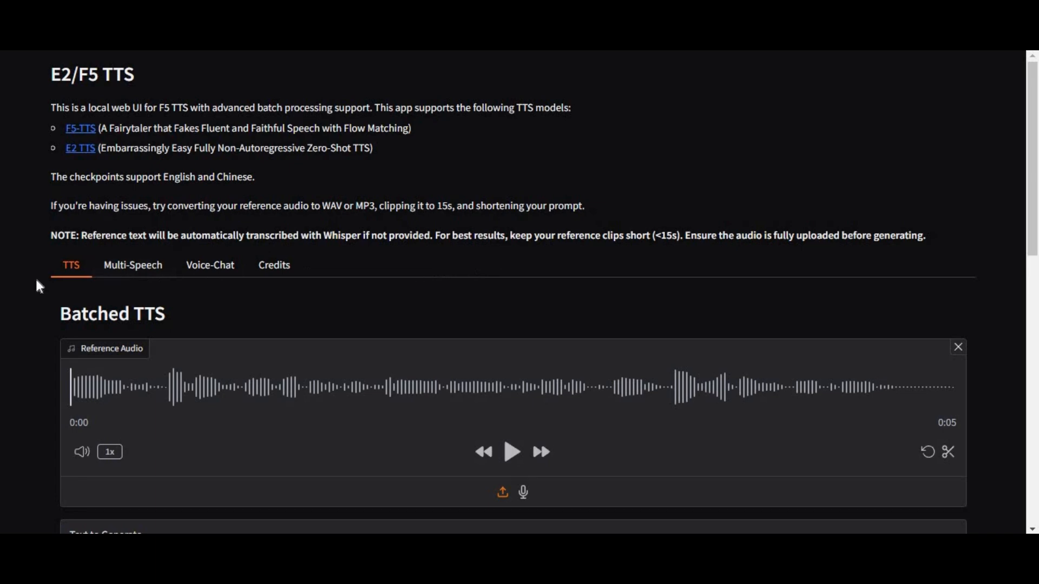
# Play the reference clip, synthesize the thank-you line with F5-TTS, and play the result.
pyautogui.scroll(-3)
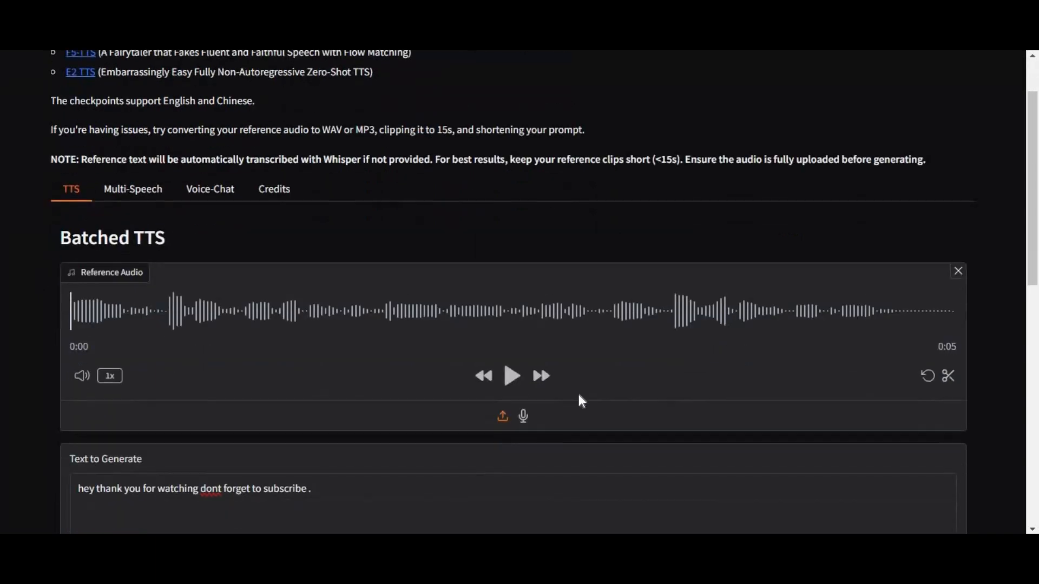
pyautogui.click(511, 376)
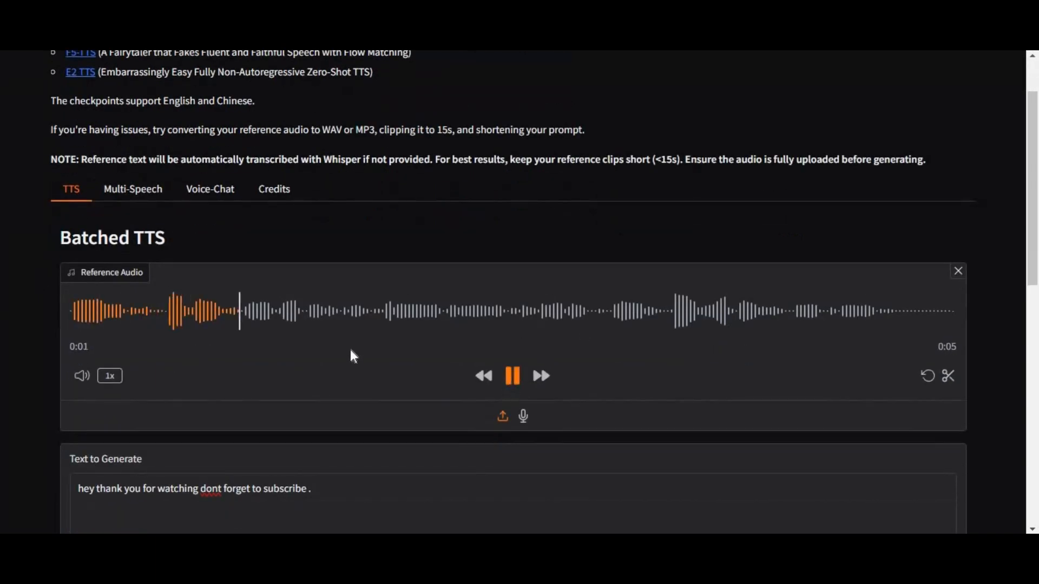
pyautogui.scroll(-3)
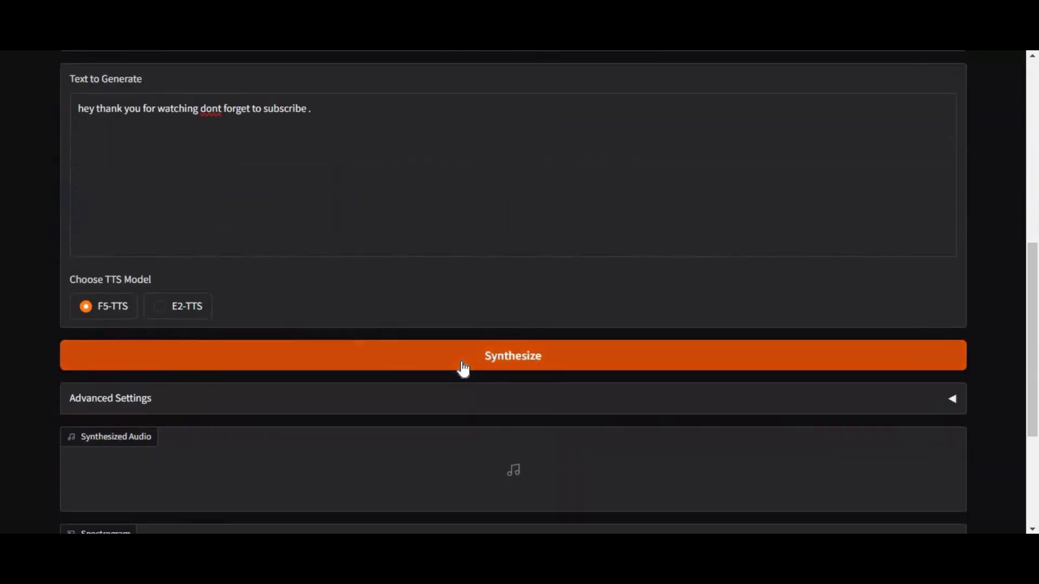
pyautogui.click(513, 356)
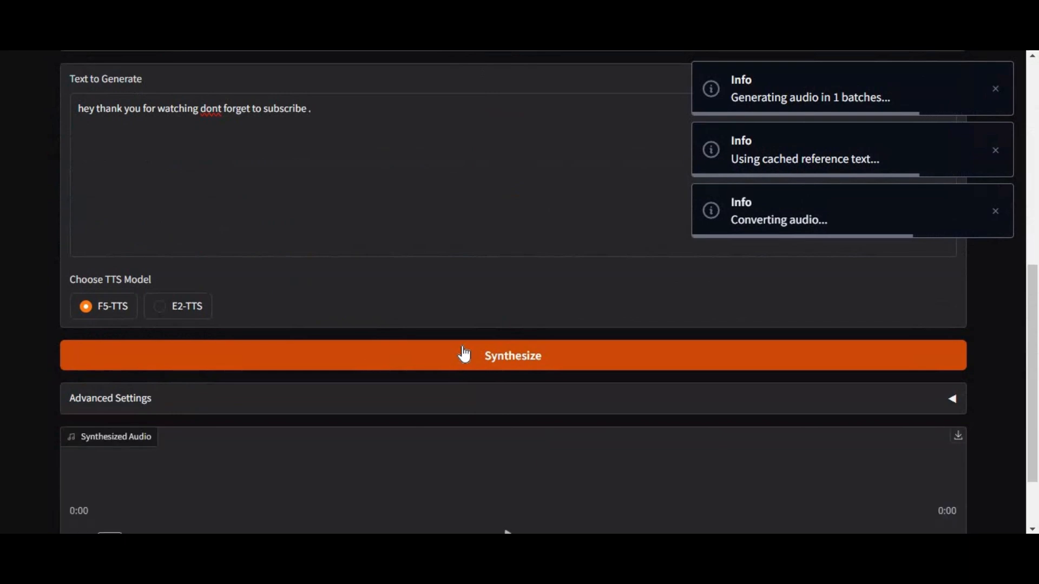
pyautogui.scroll(-3)
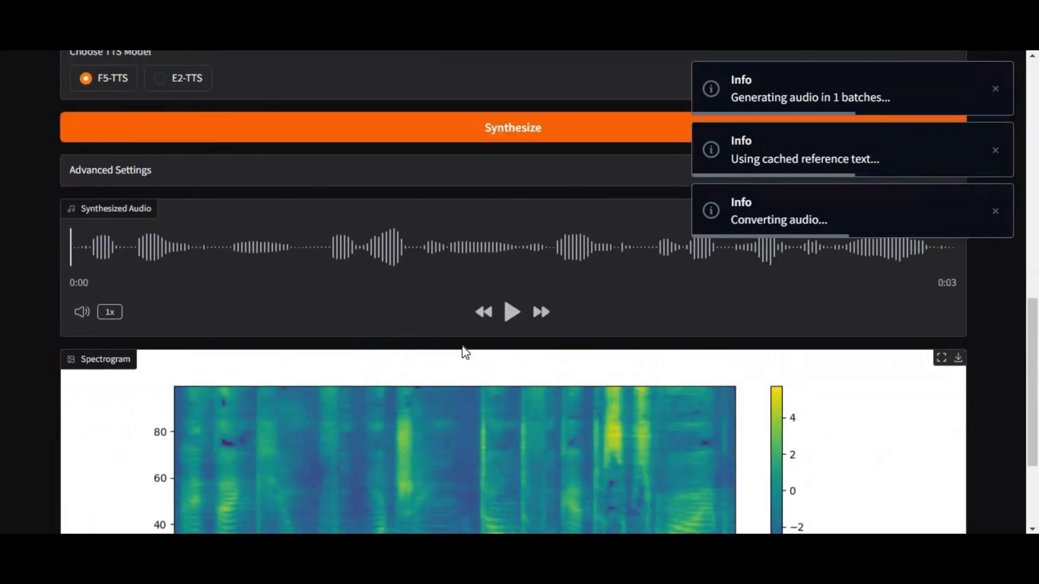
pyautogui.click(511, 312)
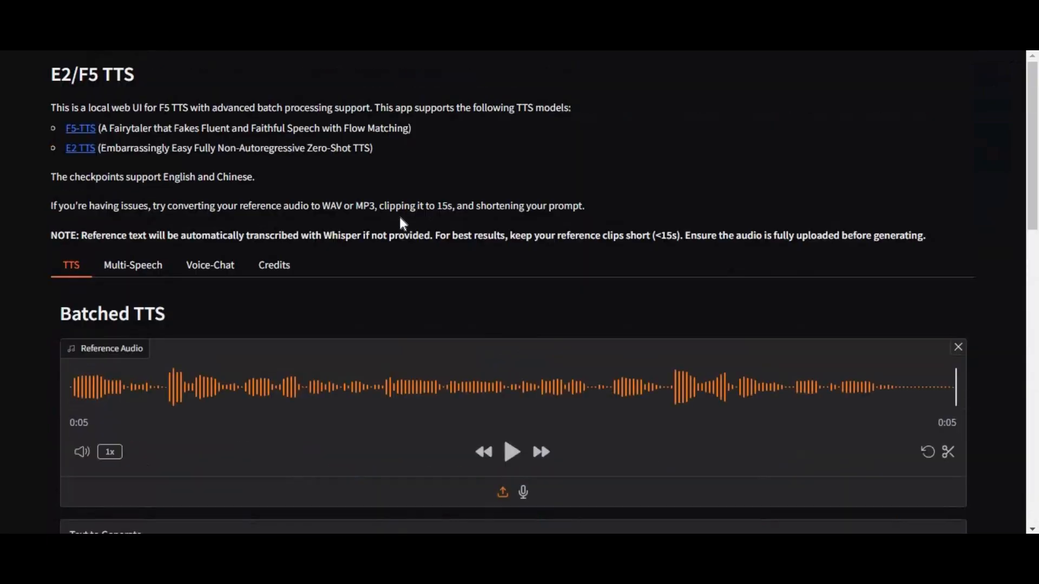
# View the Multi-Speech section's speech-type examples and upload fields, then move on to Voice Chat.
pyautogui.click(133, 266)
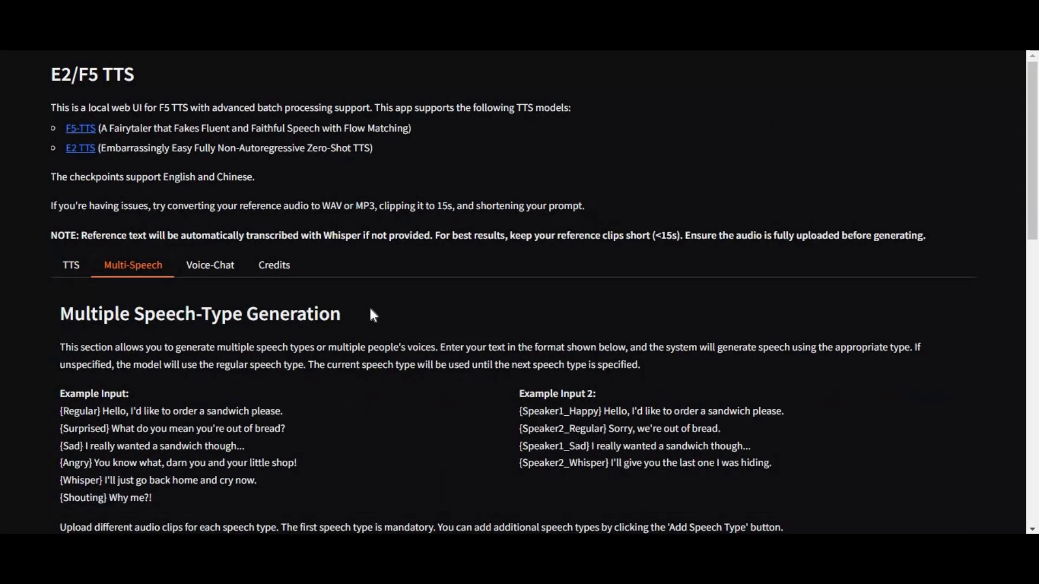
pyautogui.scroll(-3)
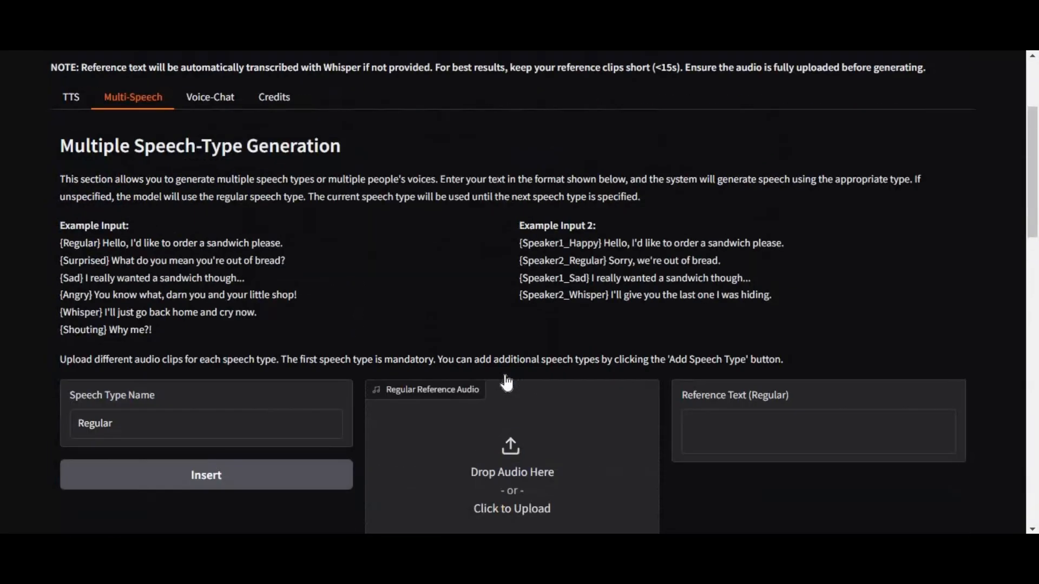
pyautogui.click(210, 97)
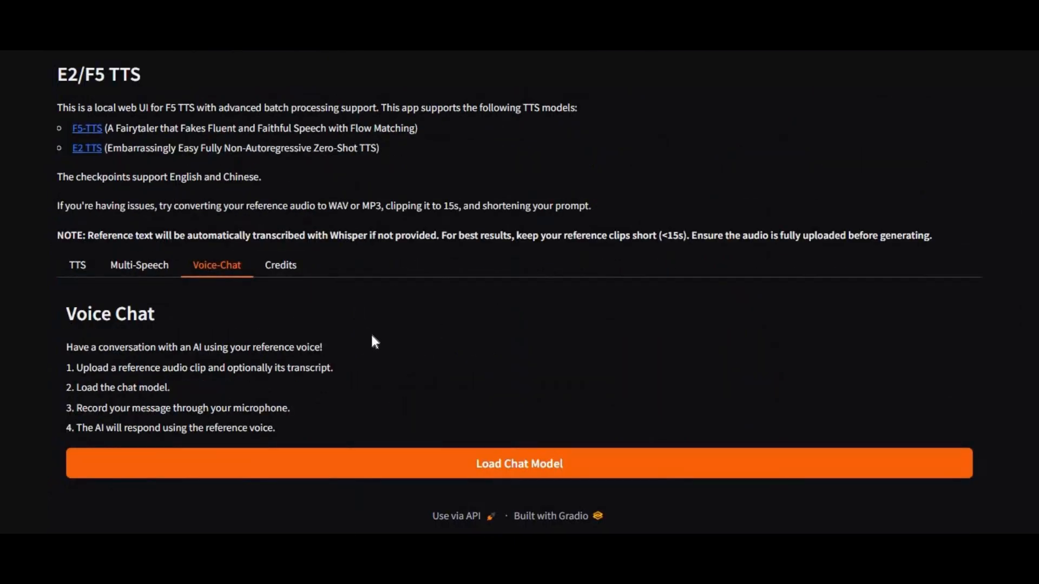
pyautogui.moveTo(573, 462)
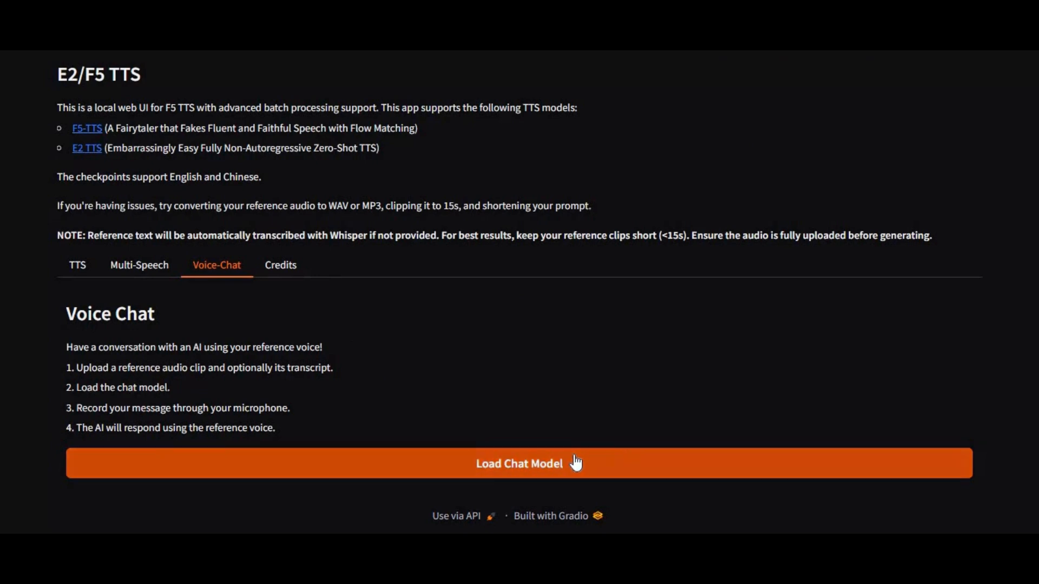
# Load the voice chat model and expand Advanced Settings to select the system prompt text.
pyautogui.click(519, 464)
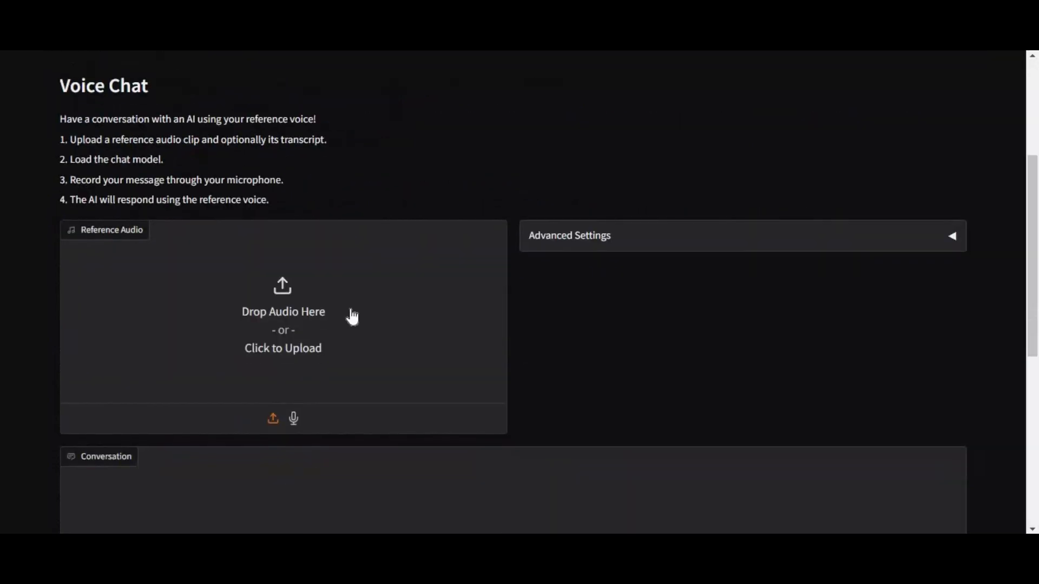
pyautogui.moveTo(262, 312)
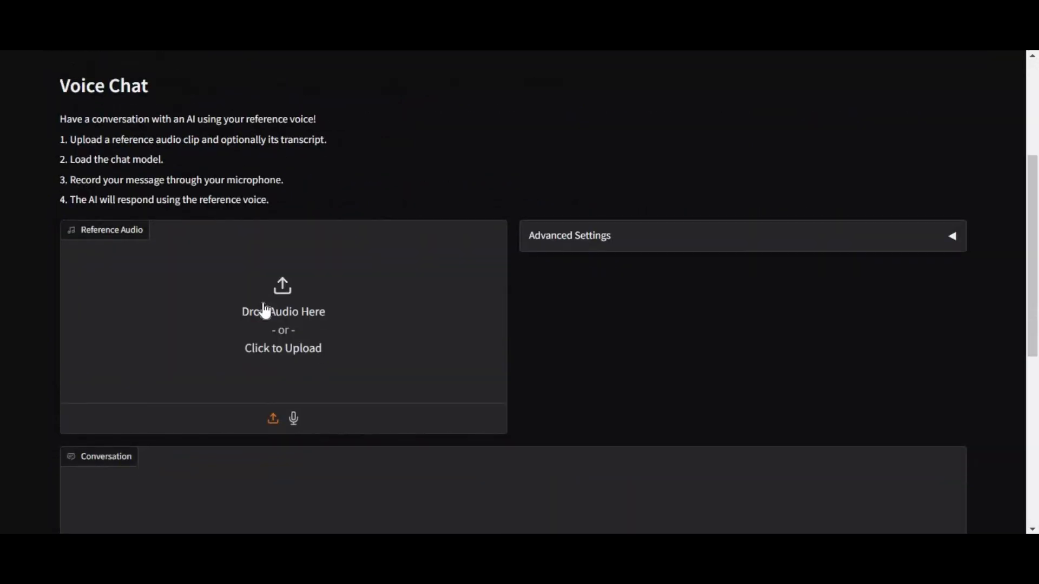
pyautogui.scroll(-3)
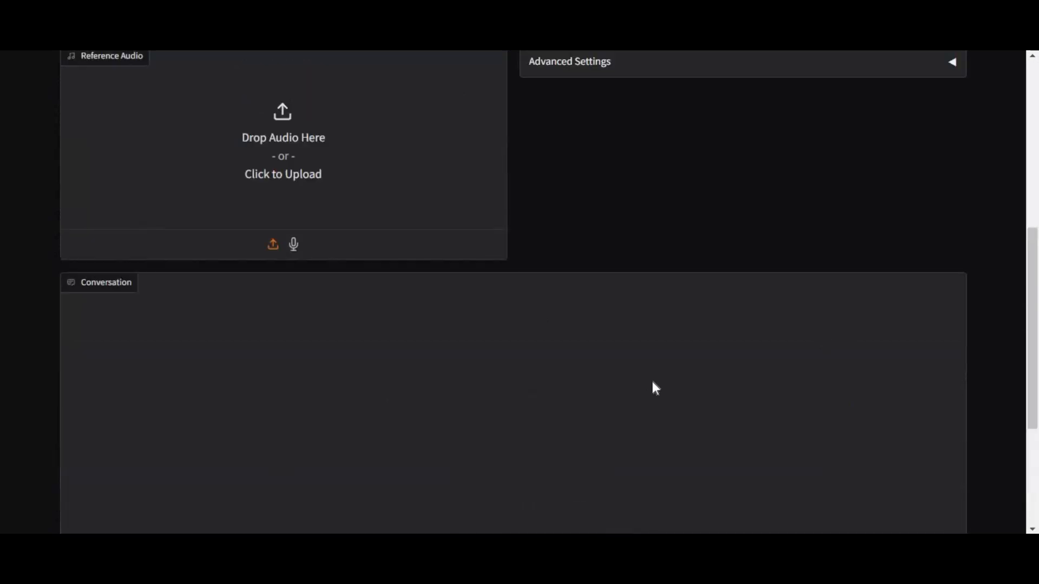
pyautogui.click(952, 62)
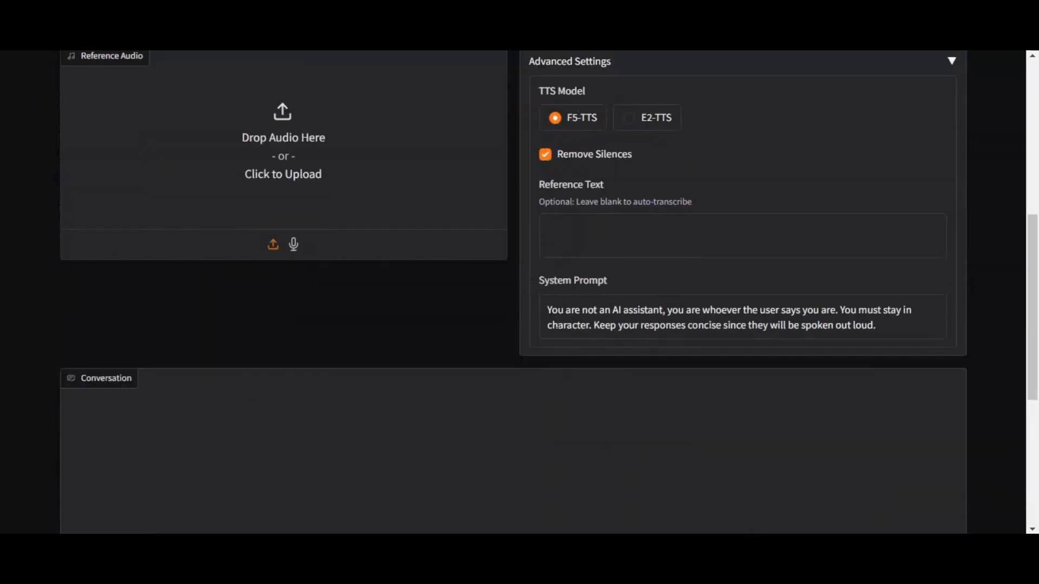
pyautogui.tripleClick(729, 317)
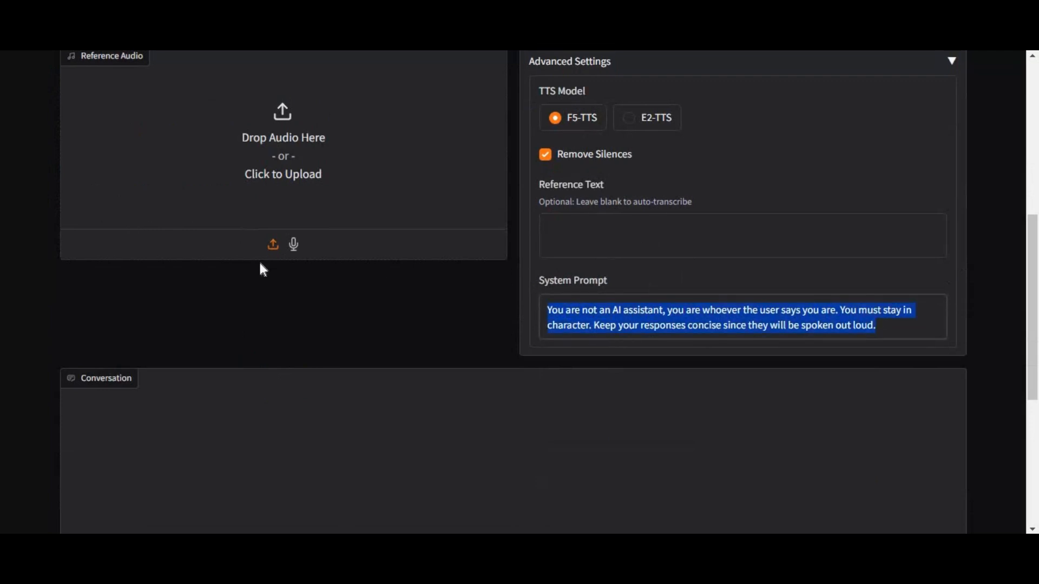
pyautogui.scroll(3)
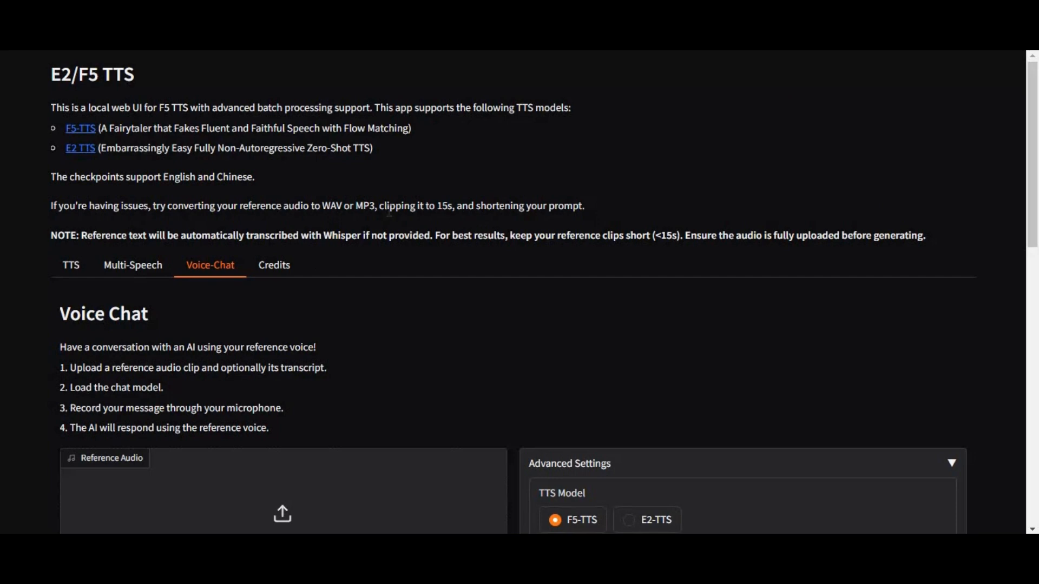
pyautogui.moveTo(398, 251)
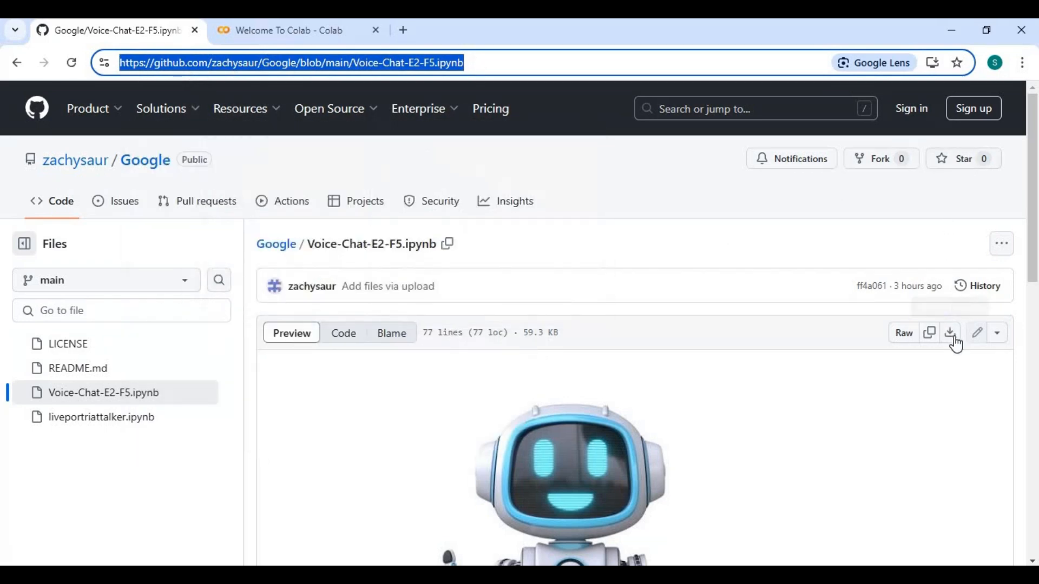
# Scroll through the Voice-Chat-E2-F5.ipynb notebook page on GitHub.
pyautogui.scroll(-3)
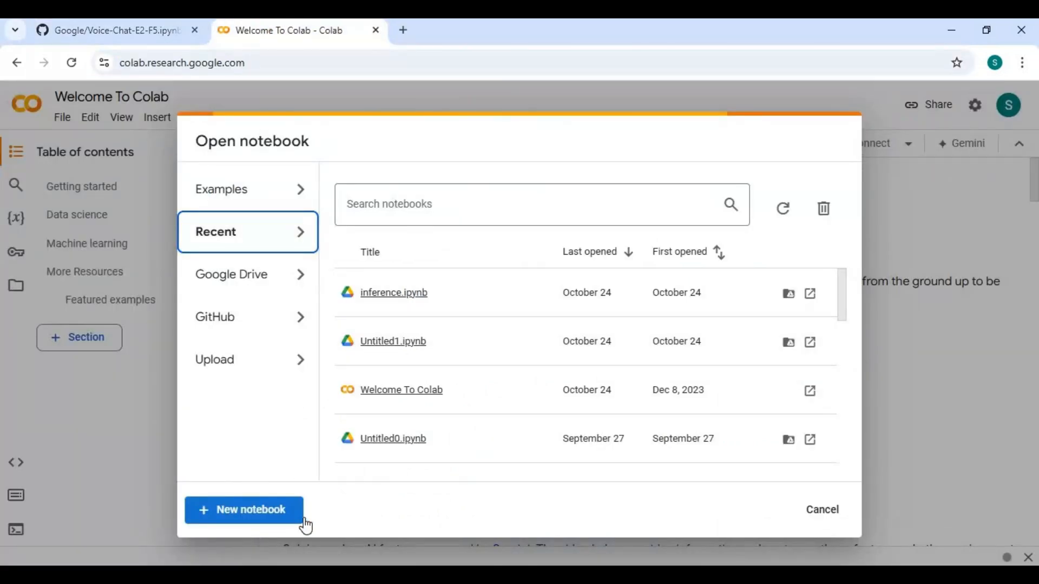
# Upload Voice-Chat-E2-F5.ipynb from the computer into Colab, leaving the blank notebook.
pyautogui.click(242, 510)
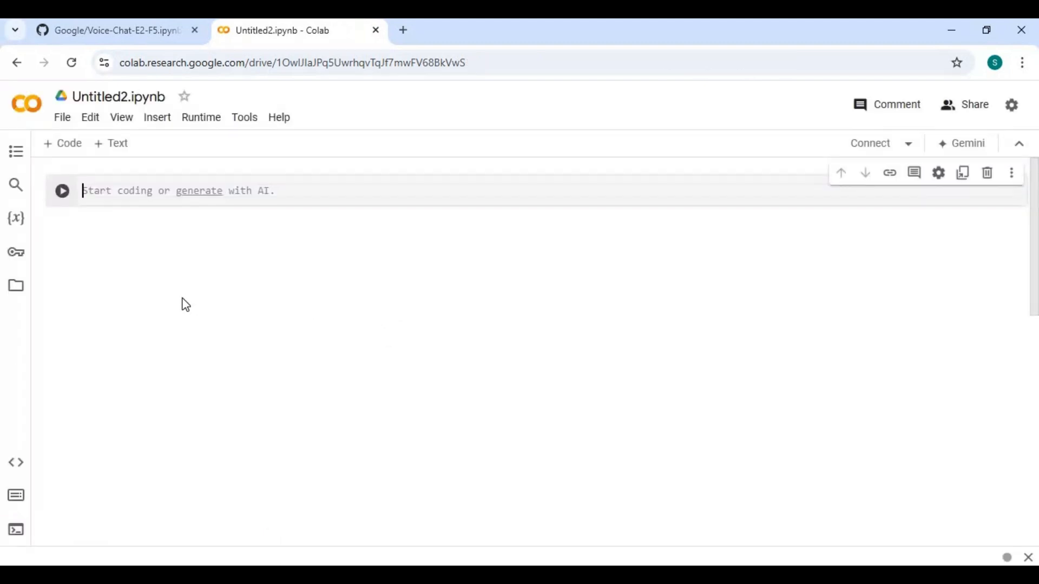
pyautogui.click(61, 117)
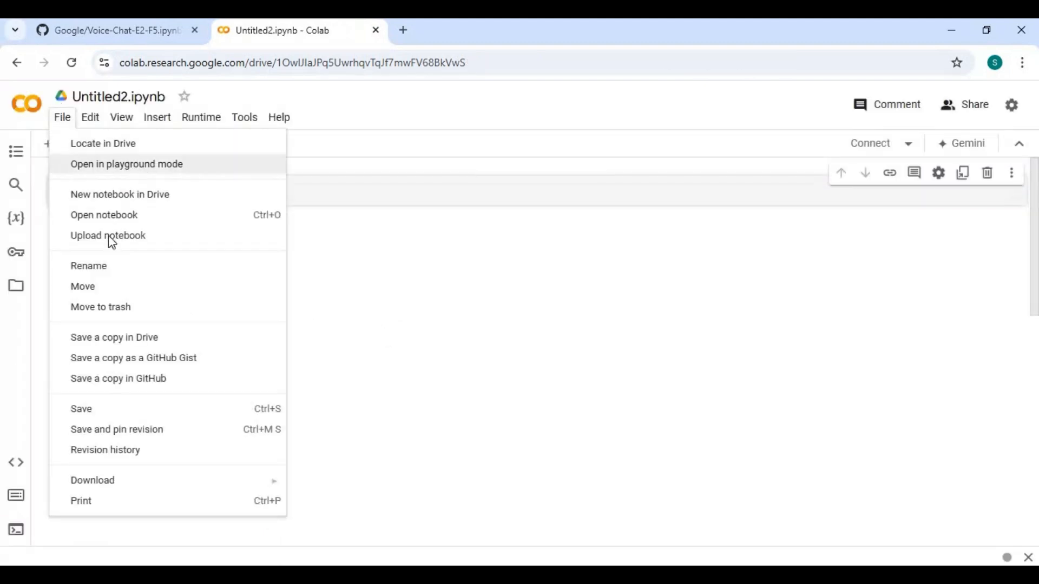
pyautogui.click(103, 215)
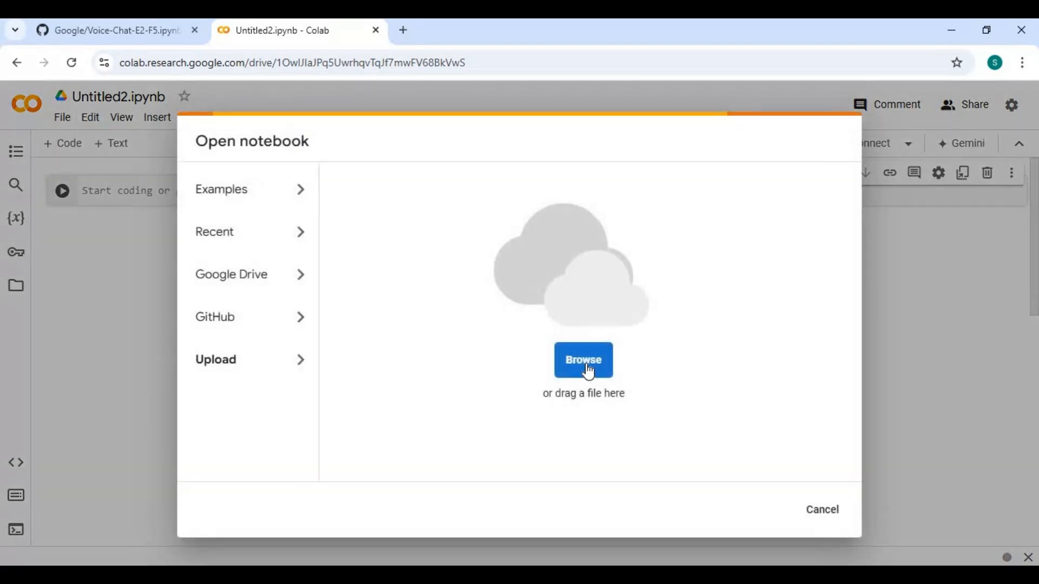
pyautogui.click(583, 359)
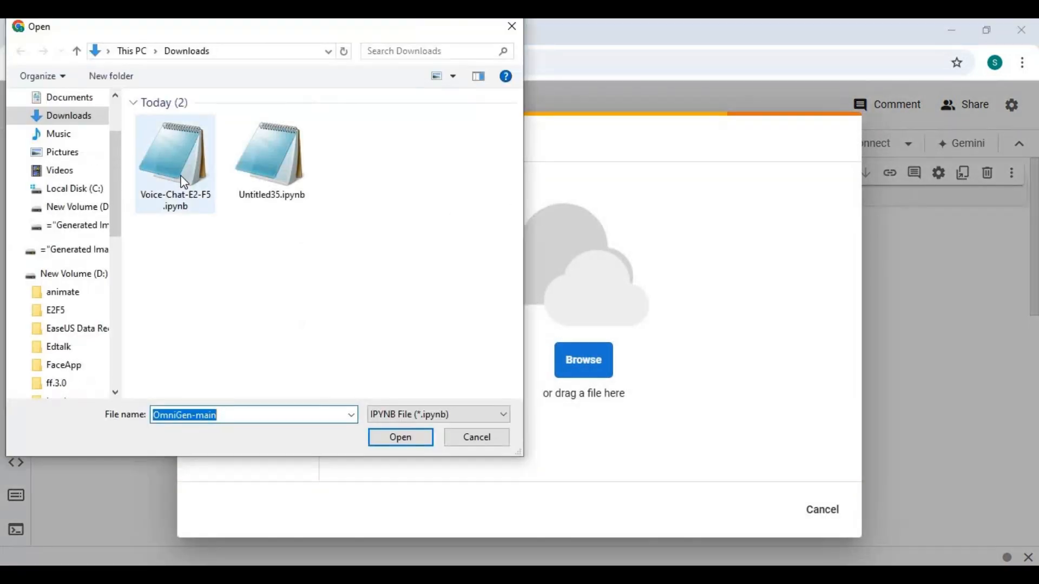
pyautogui.click(400, 437)
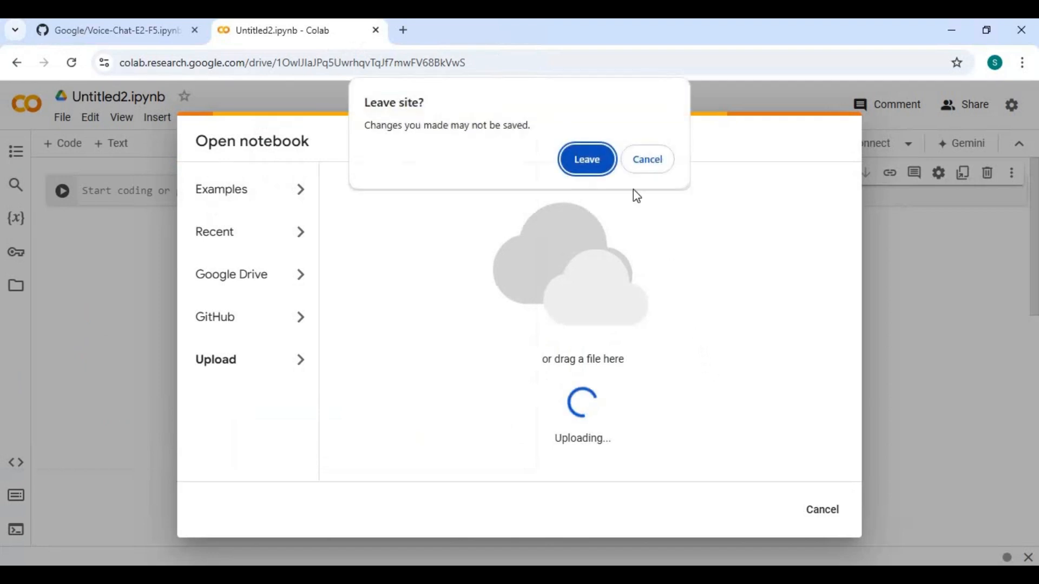
pyautogui.click(585, 159)
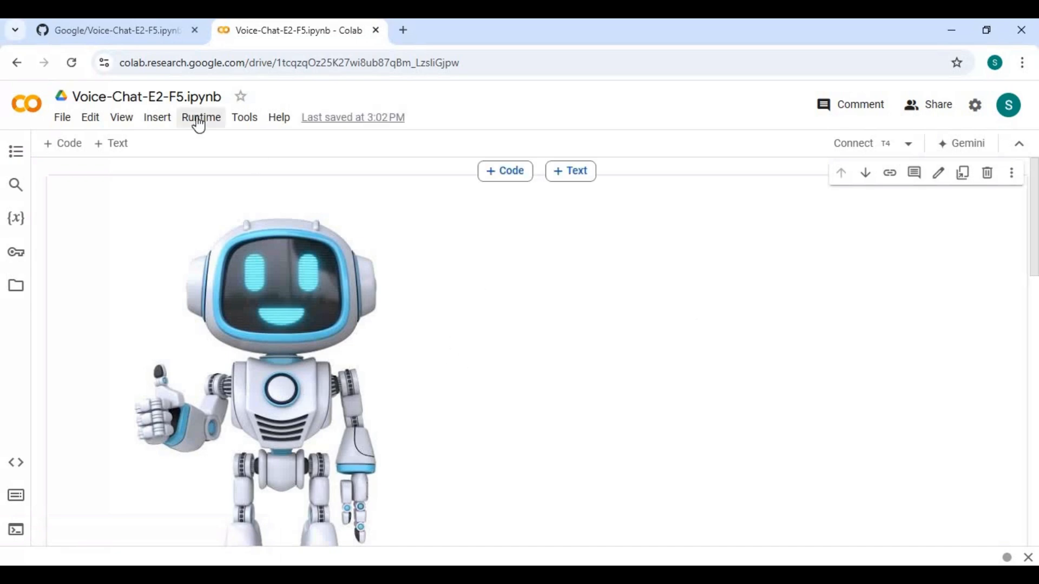
# Change the runtime type to T4 GPU and connect to the backend.
pyautogui.click(201, 117)
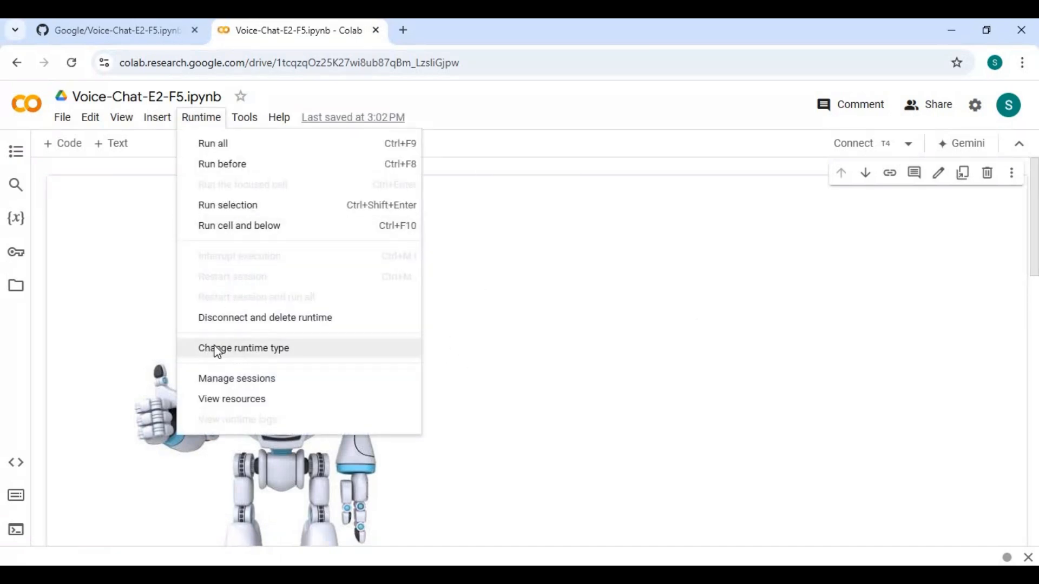
pyautogui.click(243, 348)
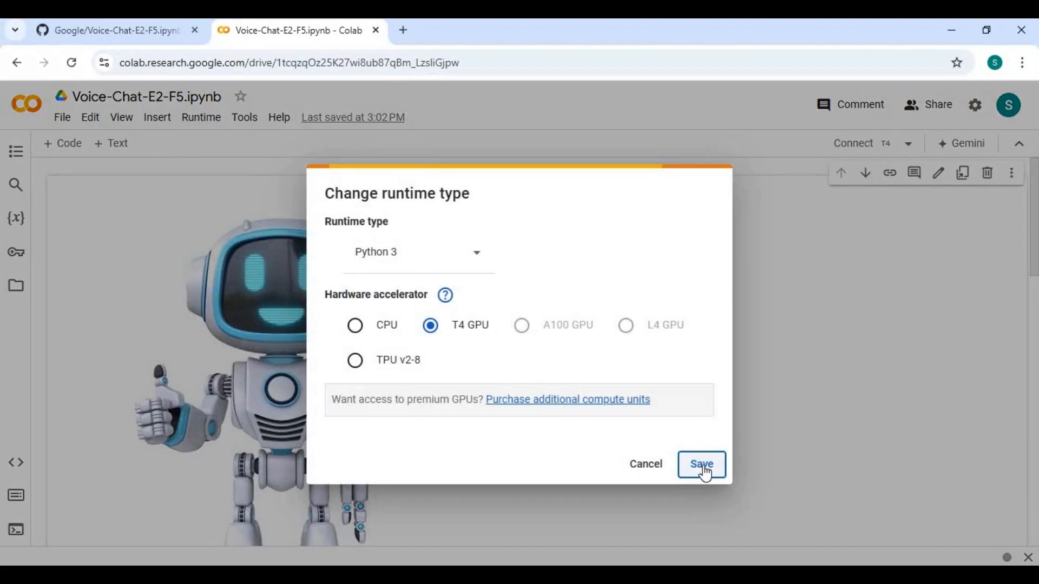
pyautogui.click(701, 463)
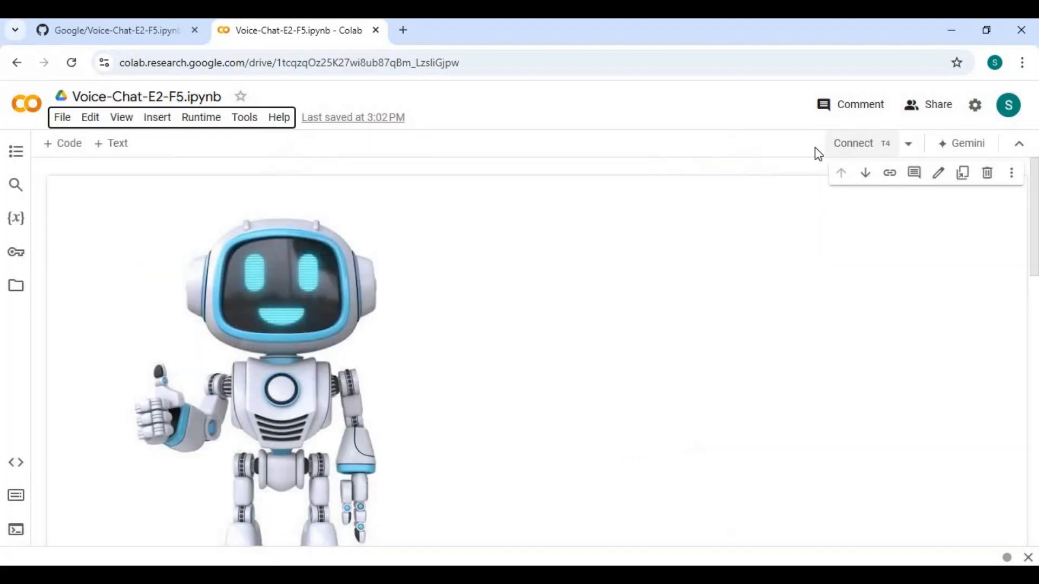
pyautogui.click(853, 143)
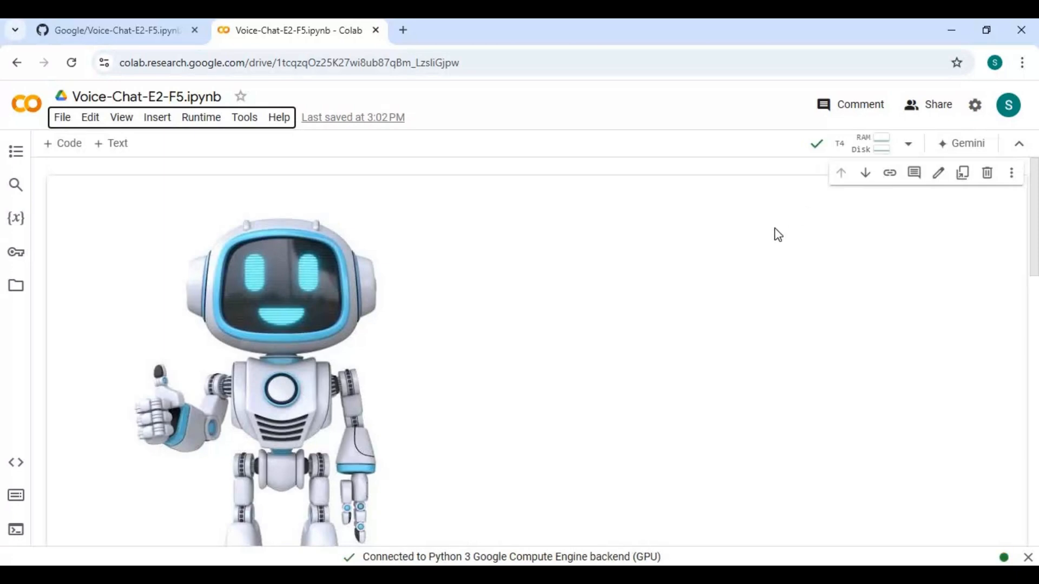
# Run the 'Installation And Launch With Gradio' cell to get a public gradio.live link.
pyautogui.scroll(-3)
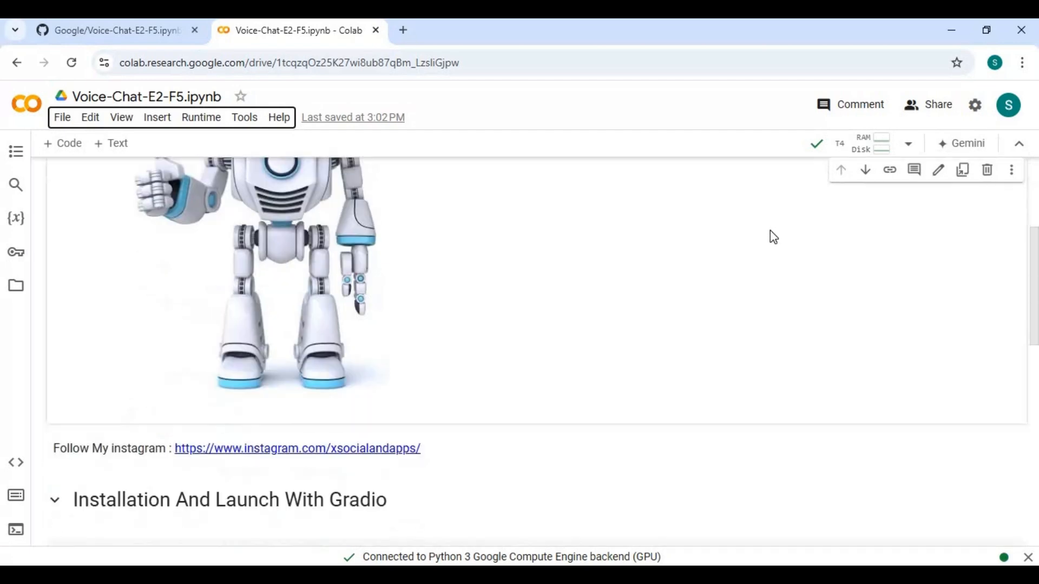
pyautogui.scroll(-3)
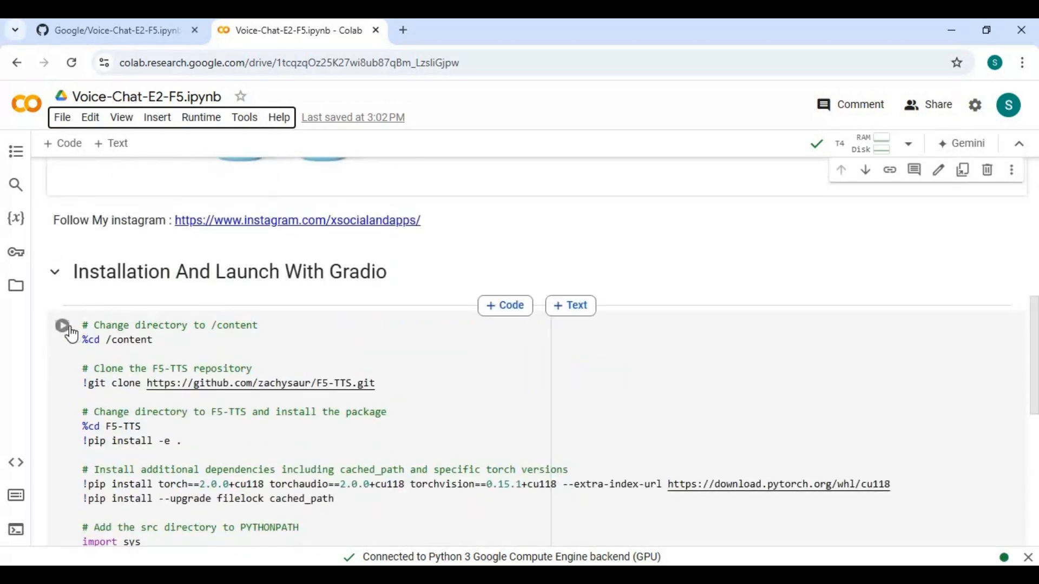
pyautogui.click(61, 325)
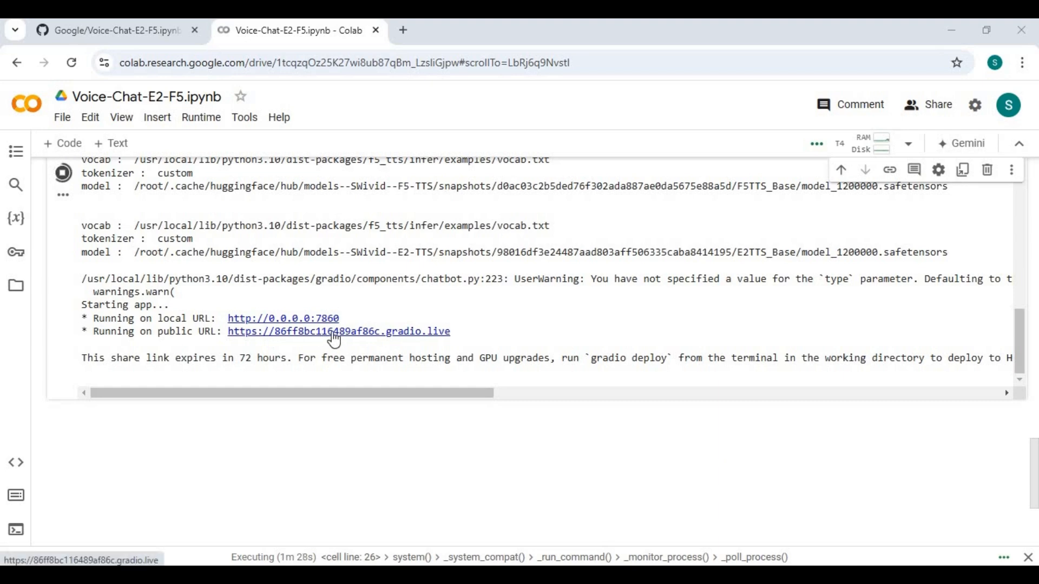
# Open the public gradio.live link and allow microphone access for the app.
pyautogui.click(337, 331)
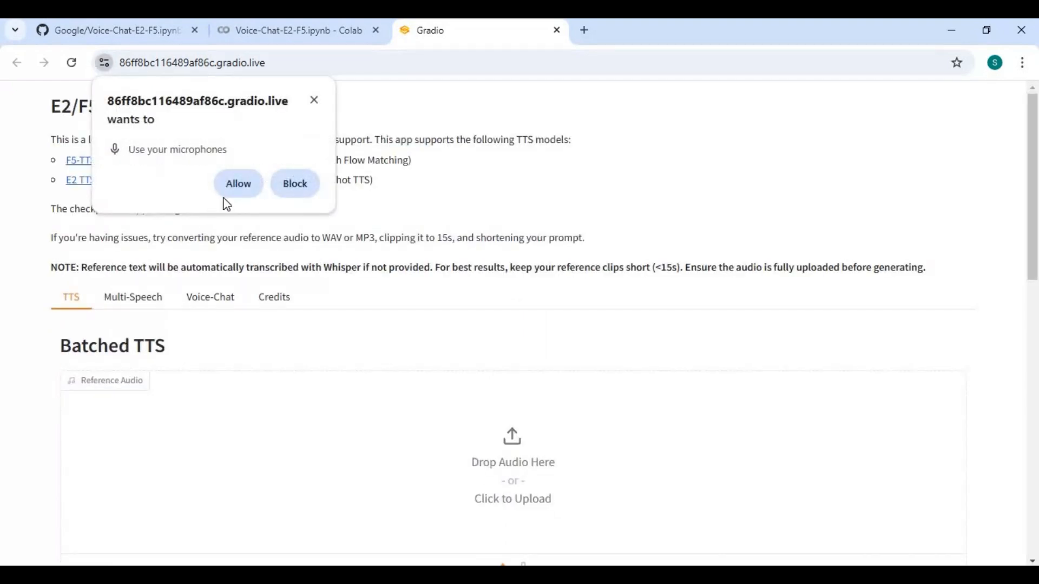
pyautogui.click(237, 184)
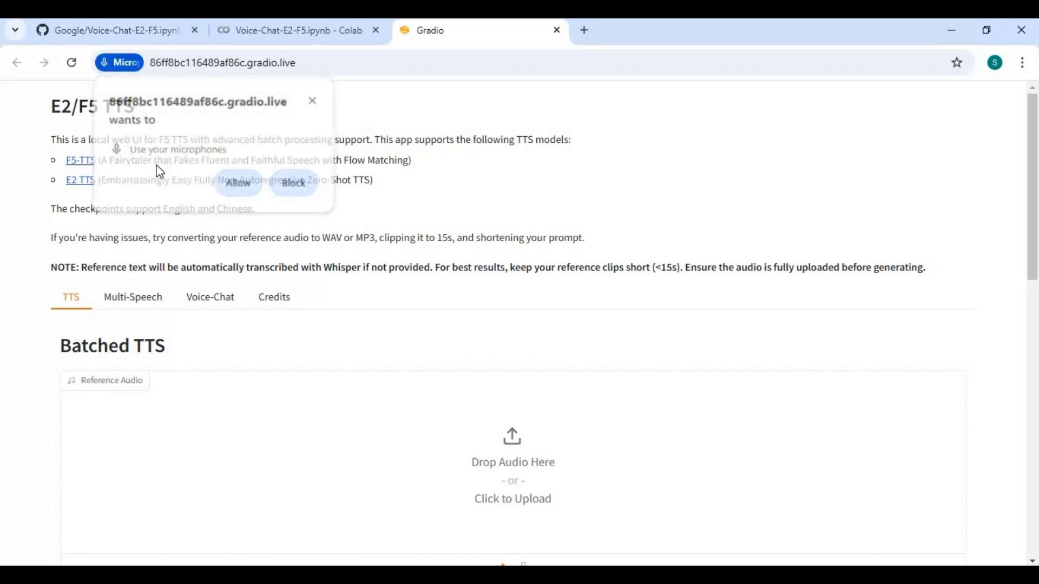
pyautogui.click(237, 183)
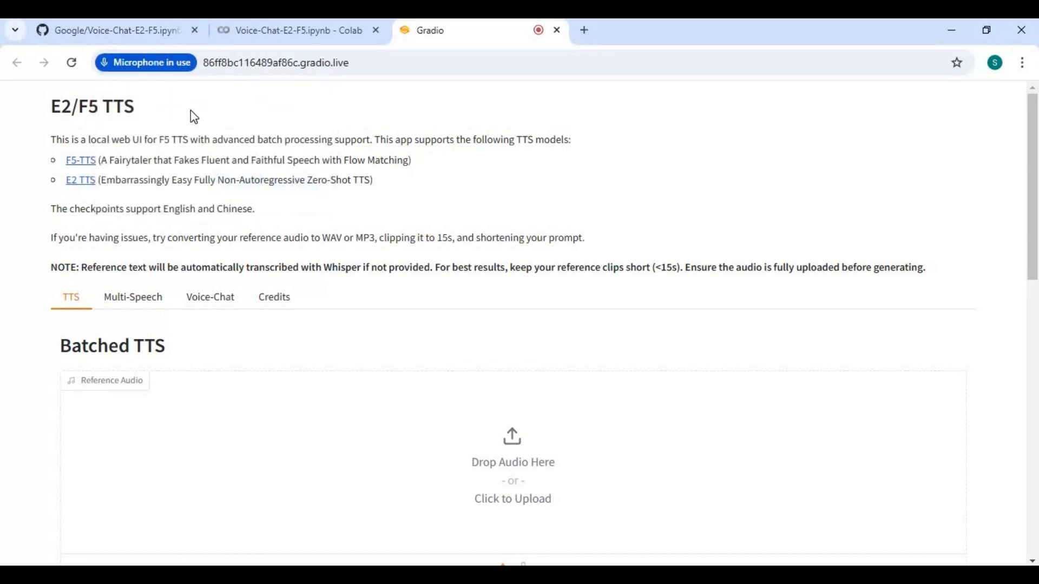
pyautogui.moveTo(433, 340)
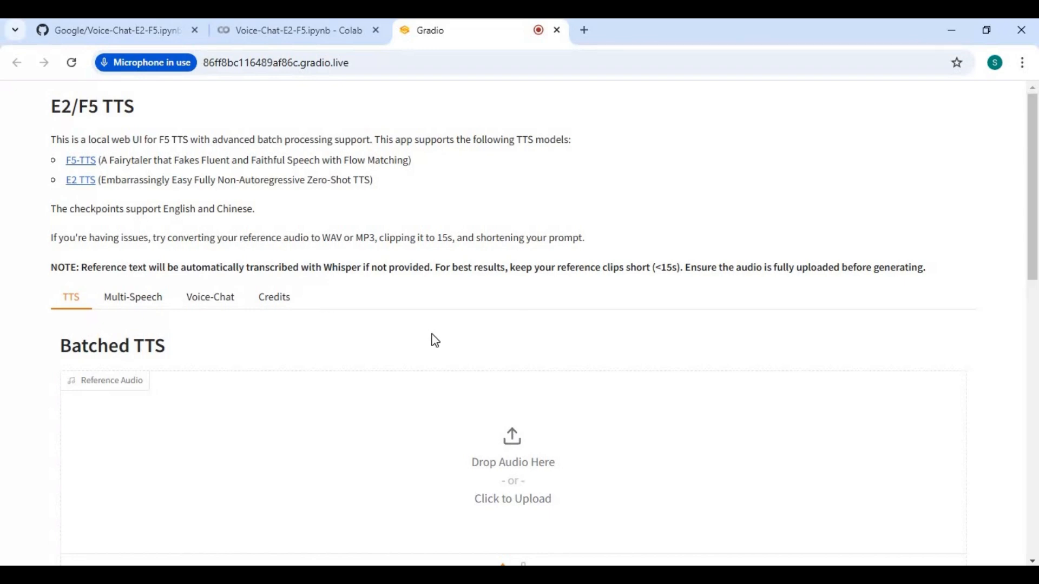
pyautogui.scroll(-3)
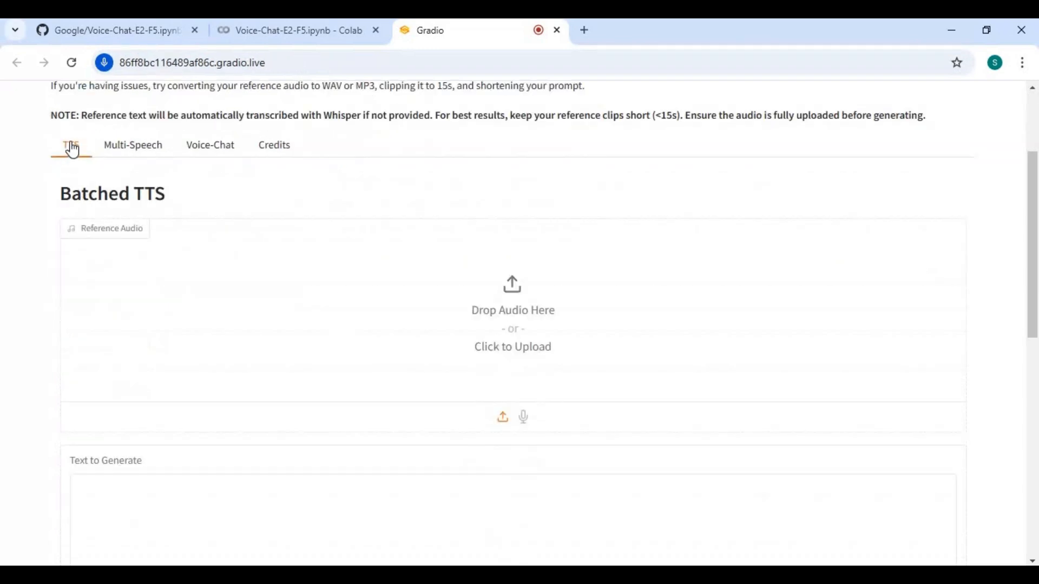
pyautogui.moveTo(502, 319)
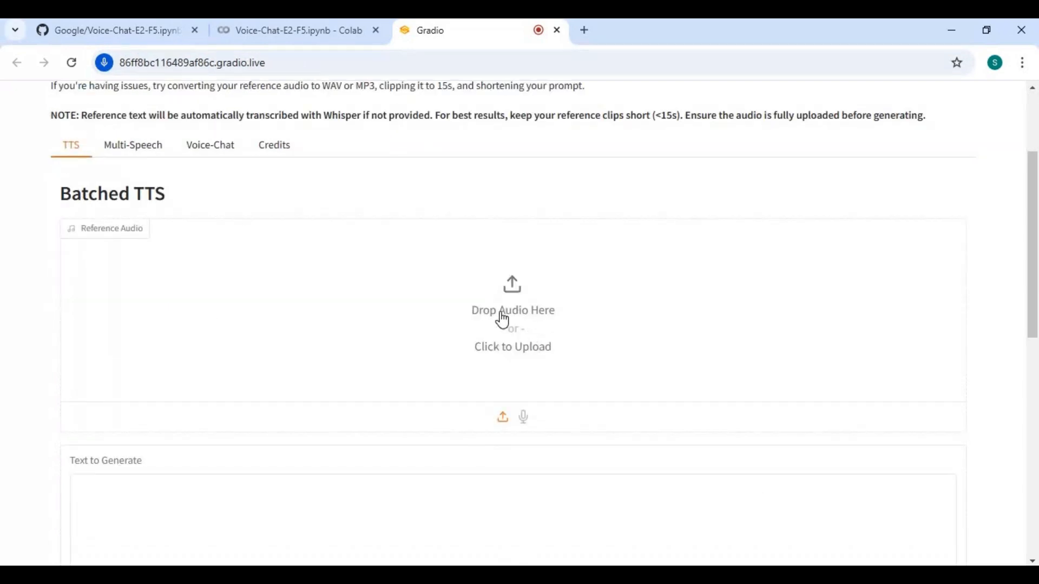
# Upload 1.wav from D:\VideoReTalking2\video-retalking-main\examples\audio as the reference audio.
pyautogui.click(512, 318)
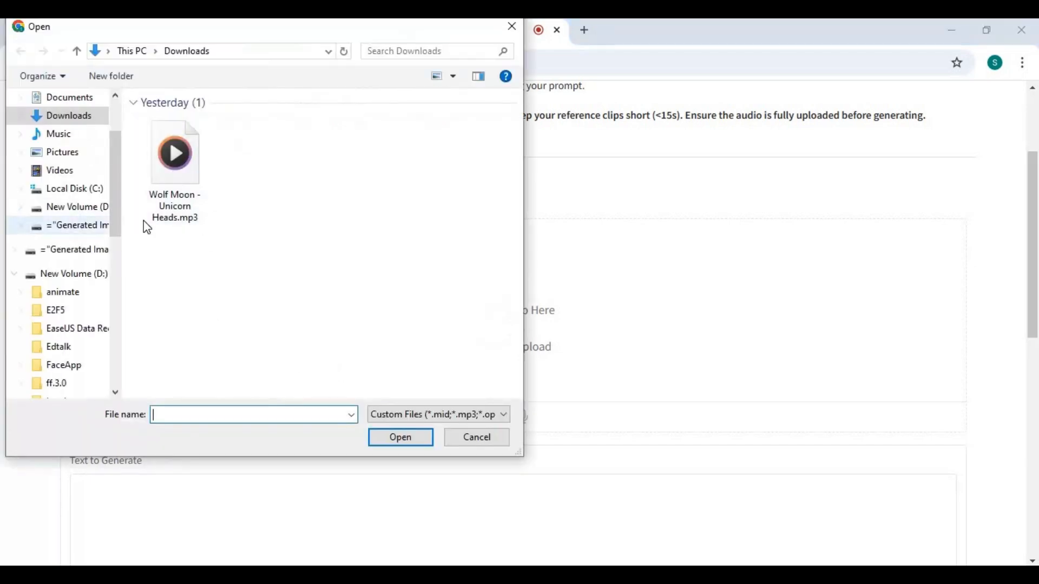
pyautogui.click(78, 224)
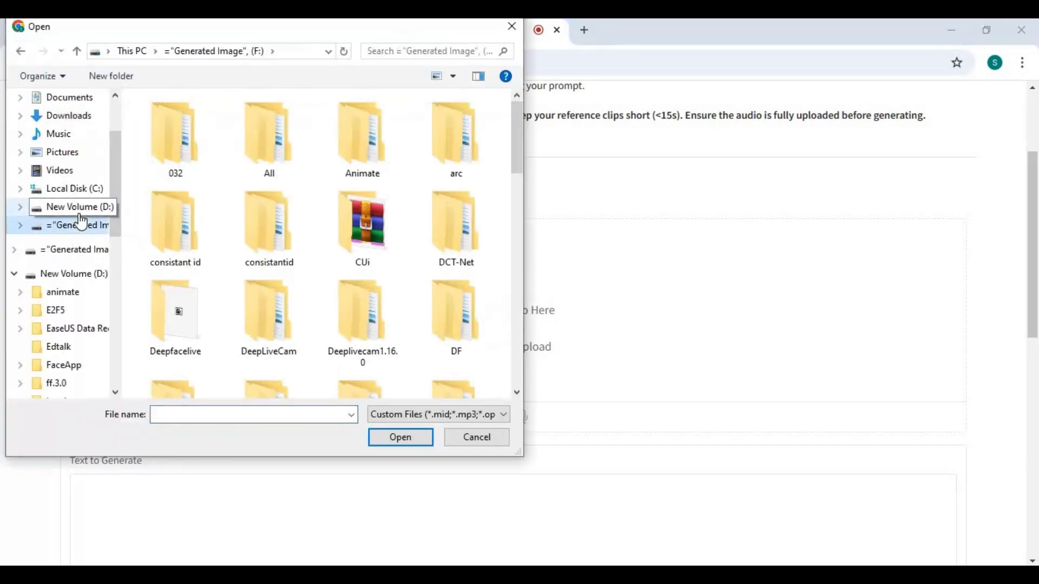
pyautogui.click(78, 206)
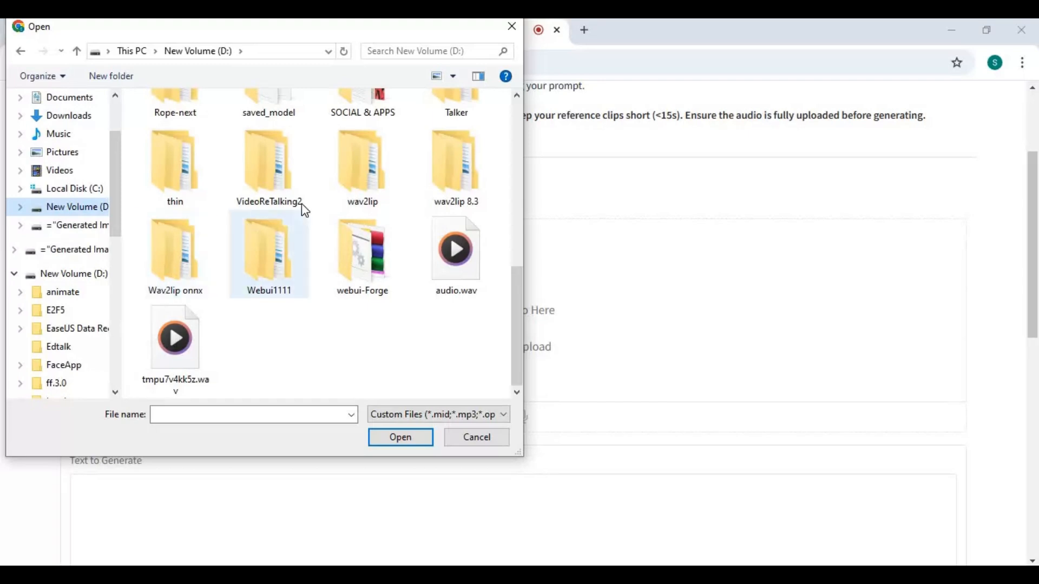
pyautogui.doubleClick(268, 169)
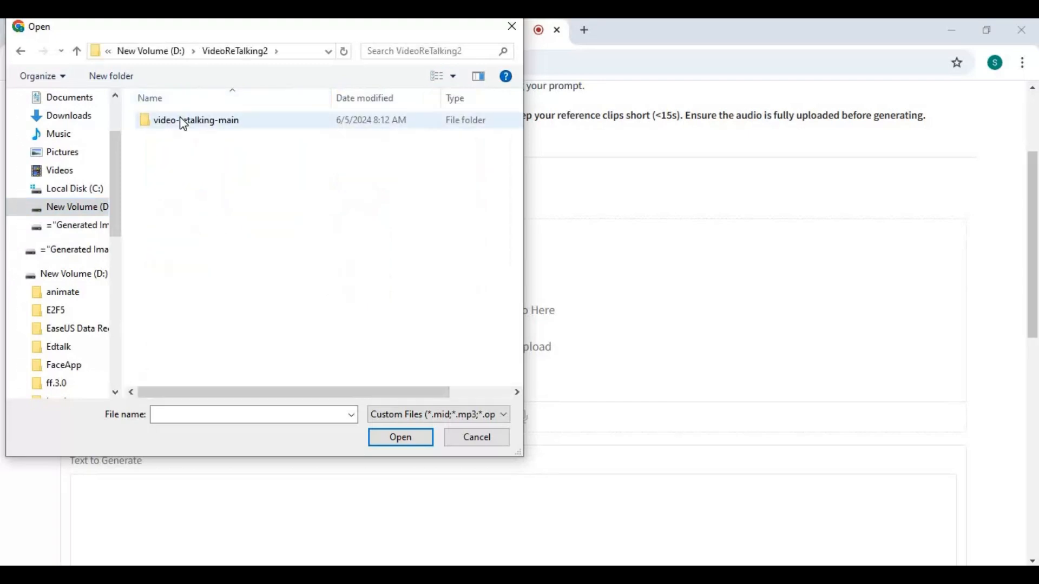
pyautogui.doubleClick(195, 120)
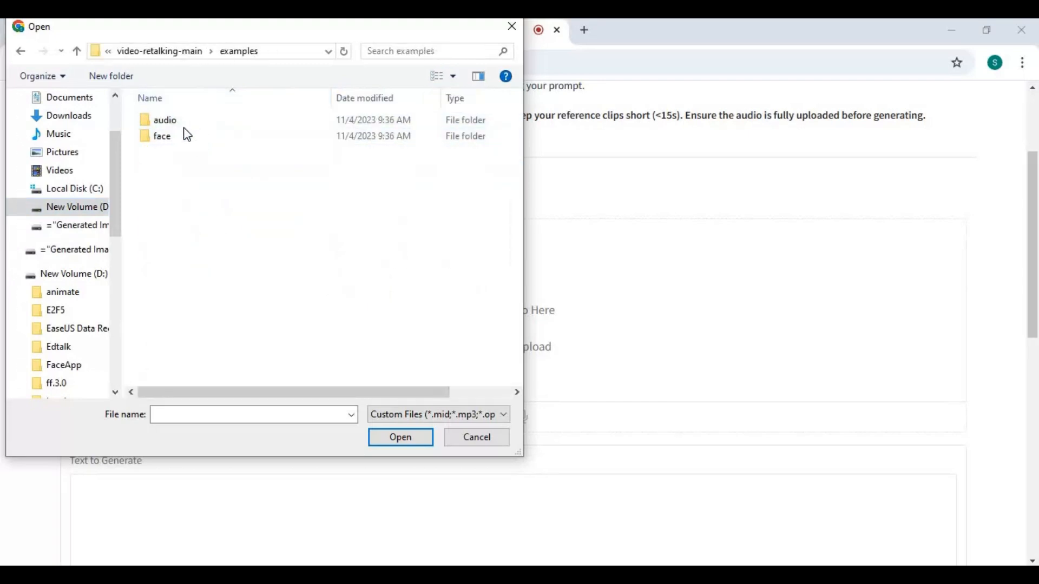
pyautogui.doubleClick(165, 120)
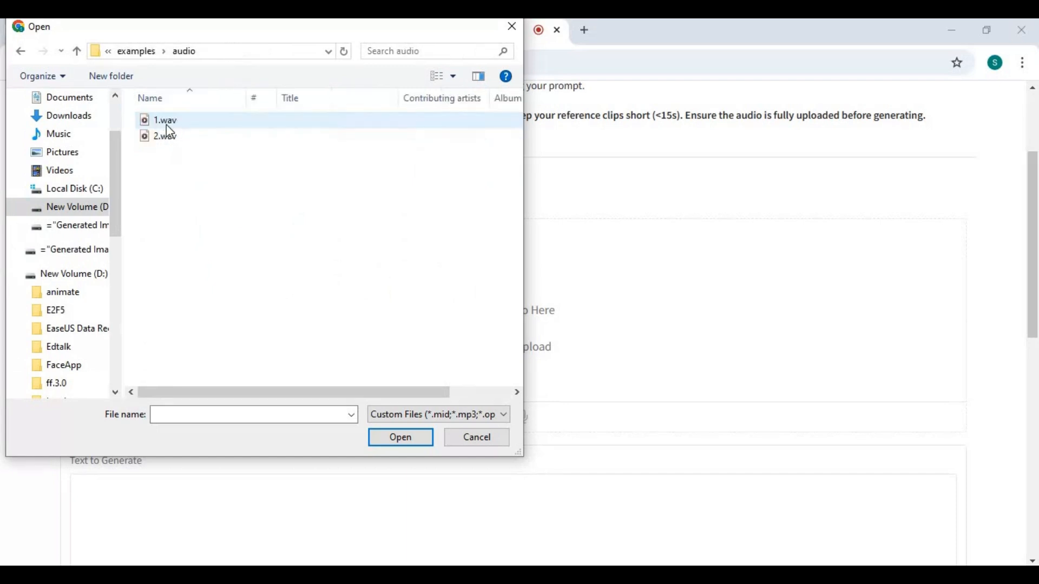
pyautogui.click(400, 437)
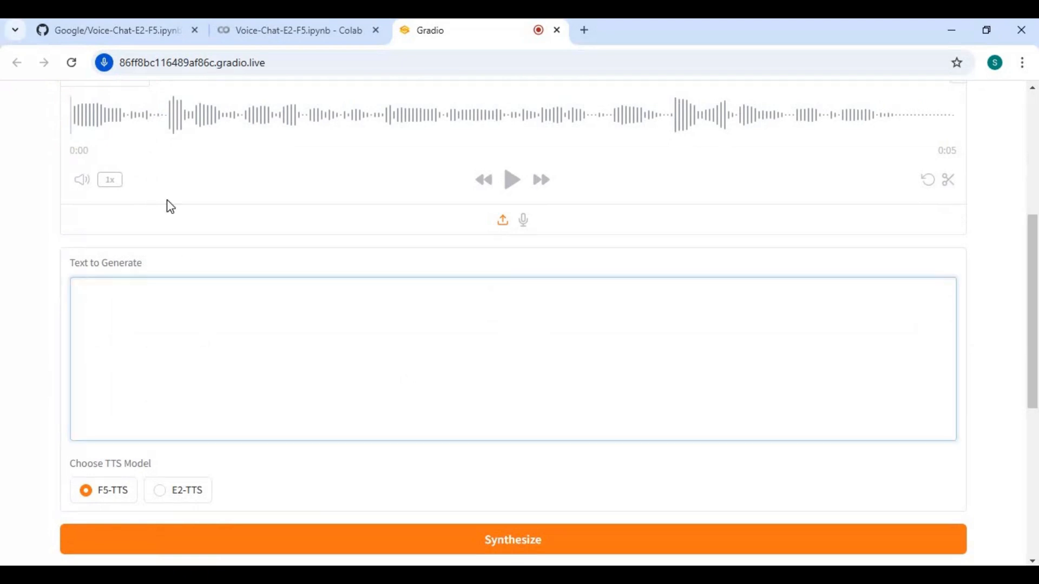
# Enter 'Thank you for watching' as the text to generate and collapse Advanced Settings.
pyautogui.write('Thank you fo')
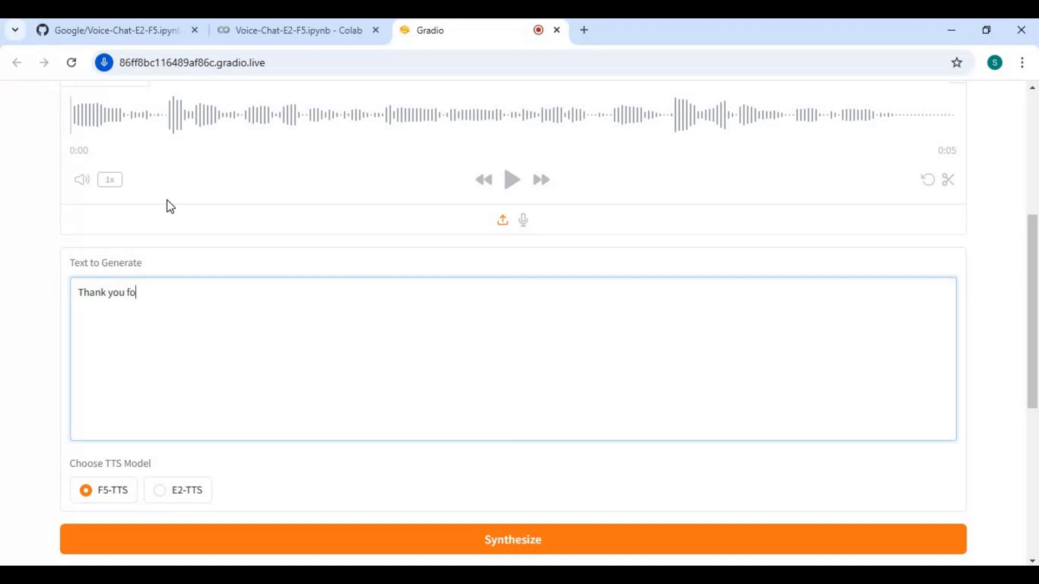
pyautogui.write('r watchin')
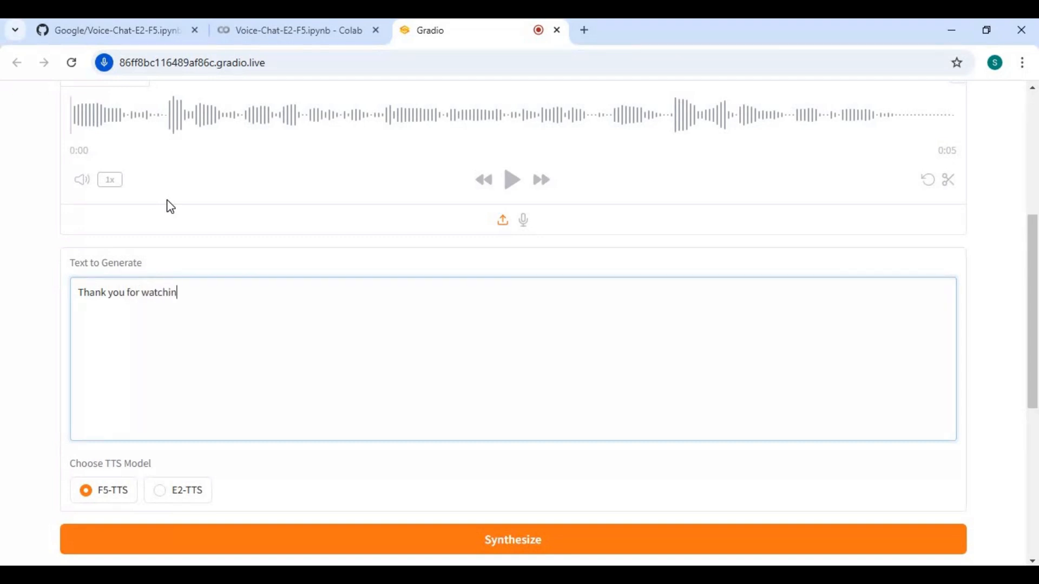
pyautogui.write('g')
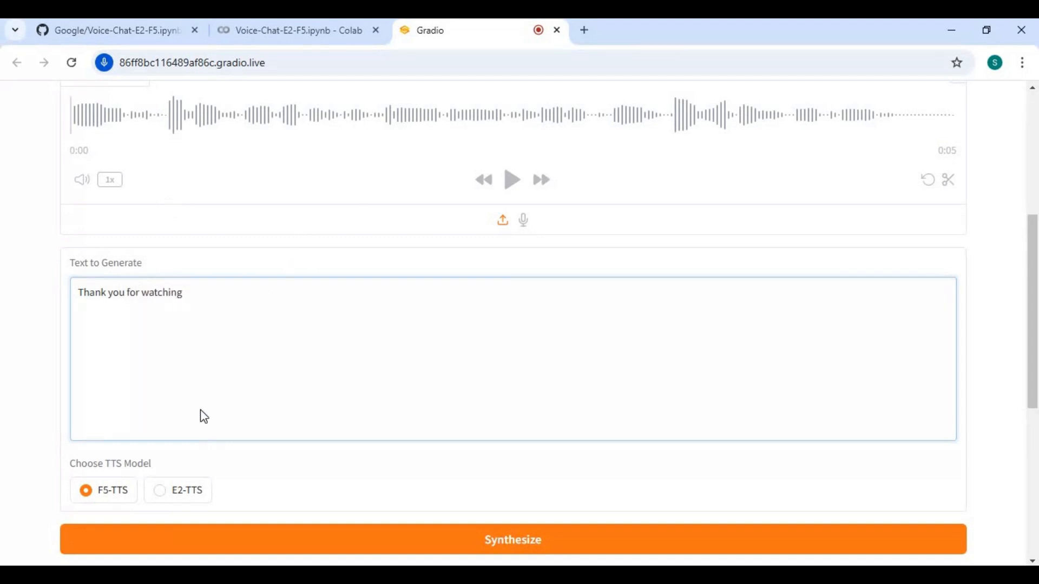
pyautogui.scroll(-3)
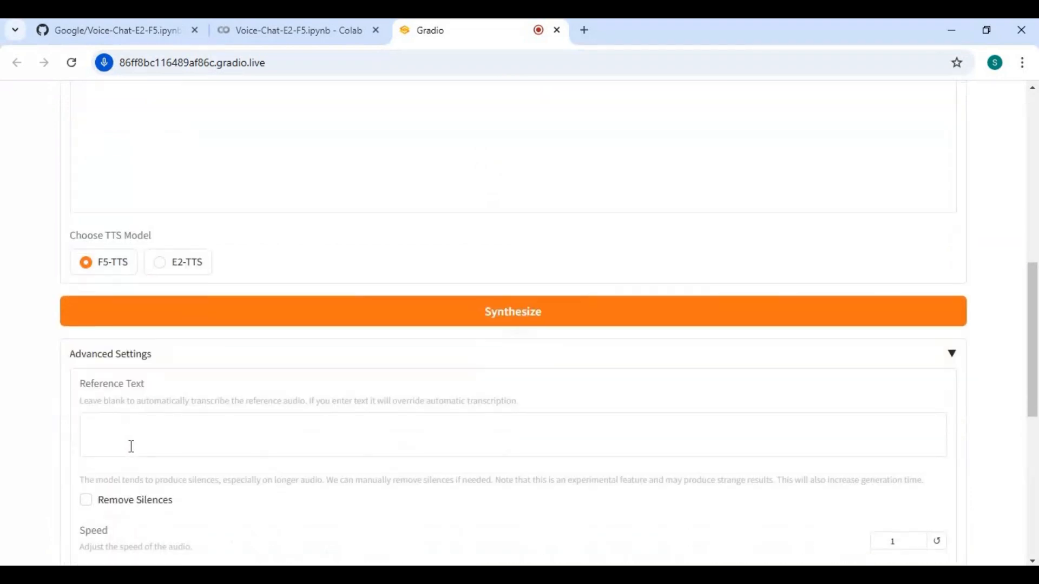
pyautogui.click(512, 435)
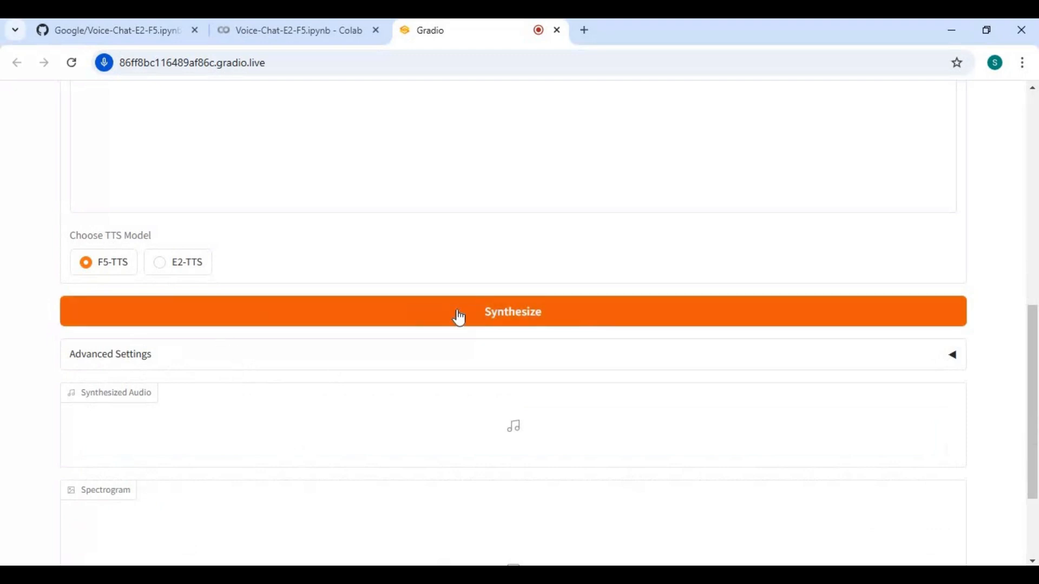
# Synthesize 'Thank you for watching' in the cloned voice and play the 1-second clip.
pyautogui.click(513, 312)
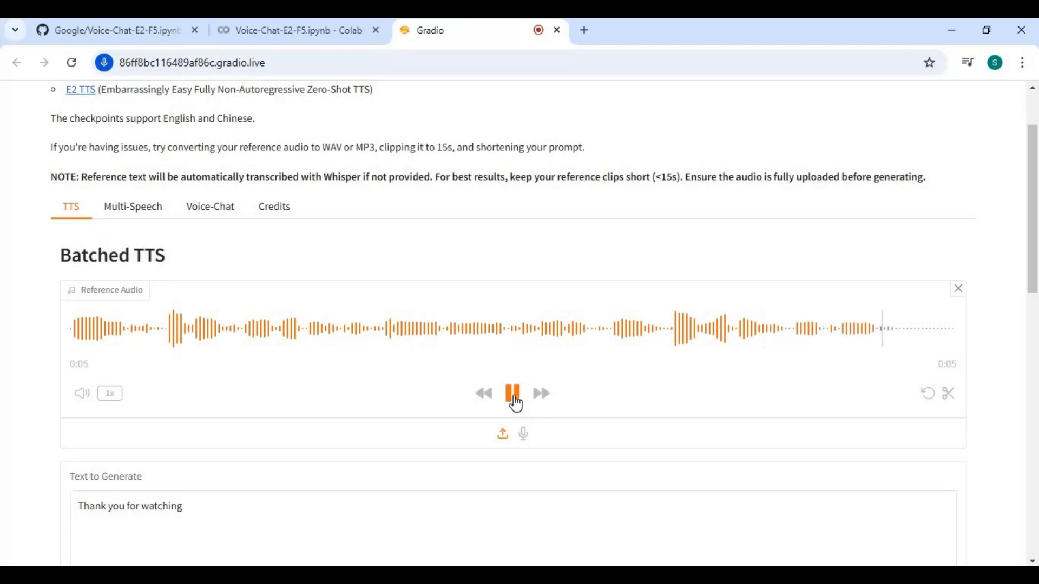
pyautogui.scroll(-3)
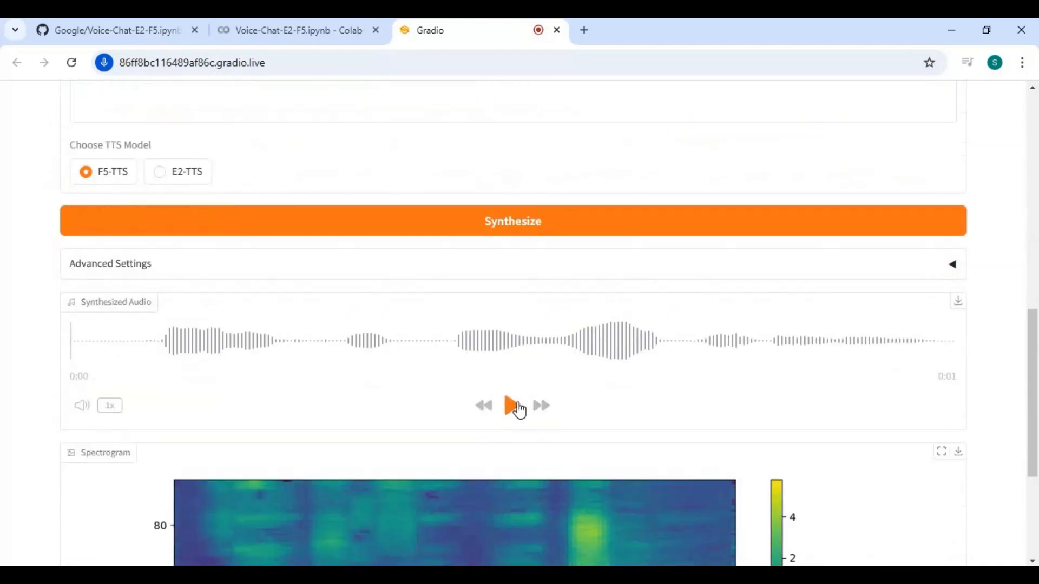
pyautogui.click(511, 406)
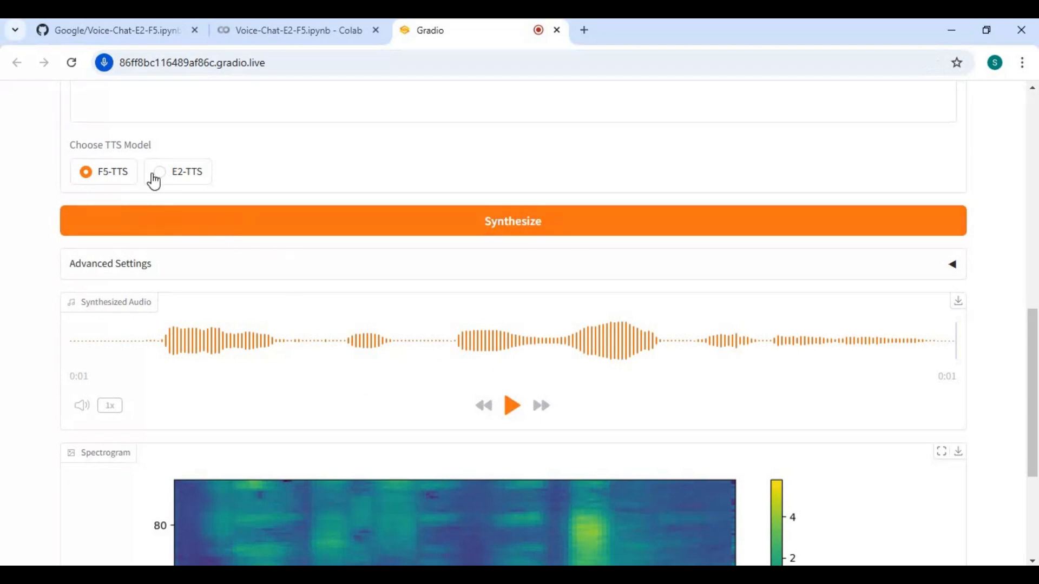
# Switch to the E2-TTS model, re-synthesize the line, and play the new clip.
pyautogui.click(159, 171)
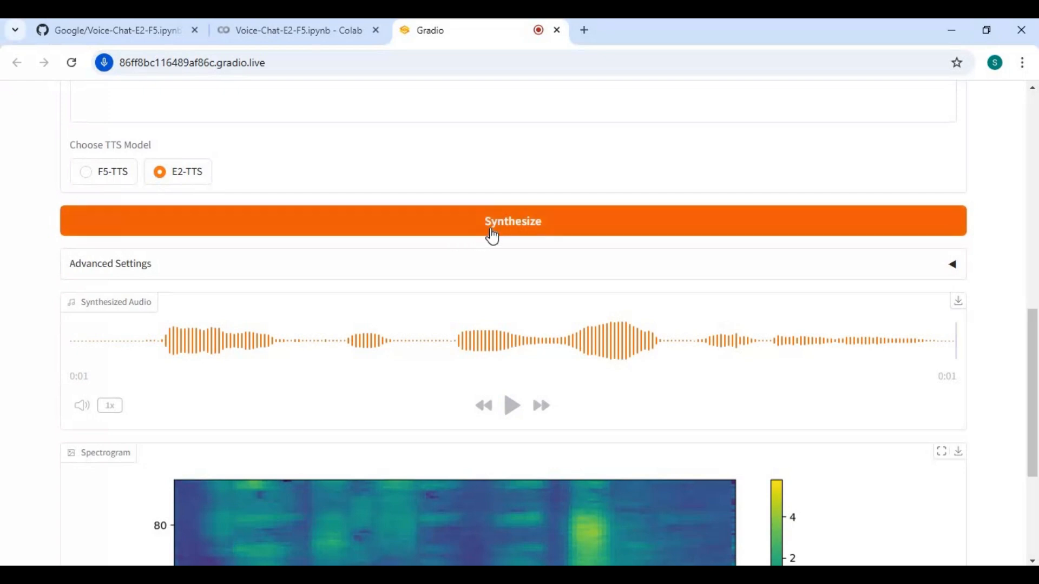
pyautogui.click(513, 221)
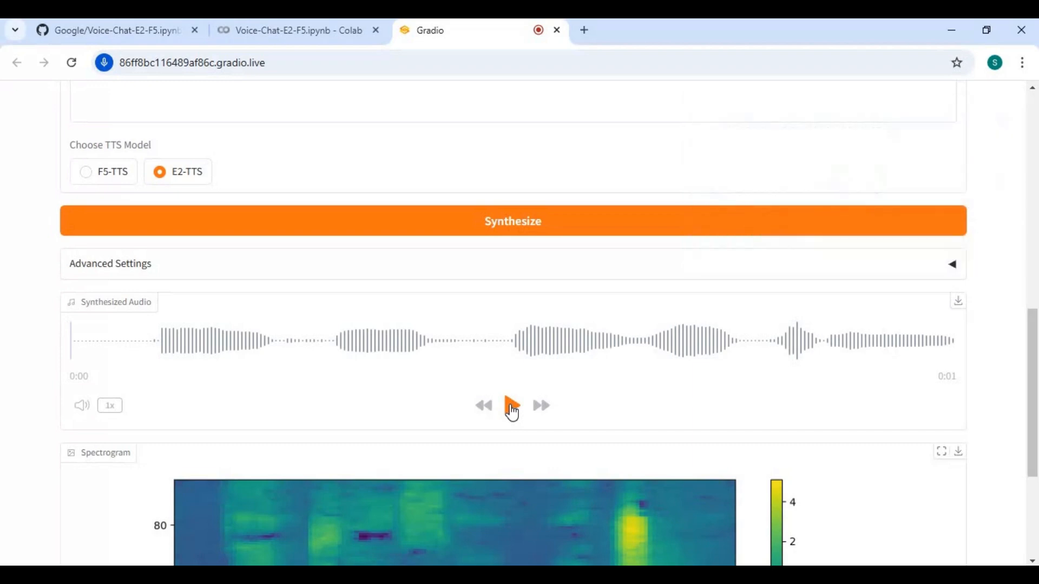
pyautogui.click(511, 405)
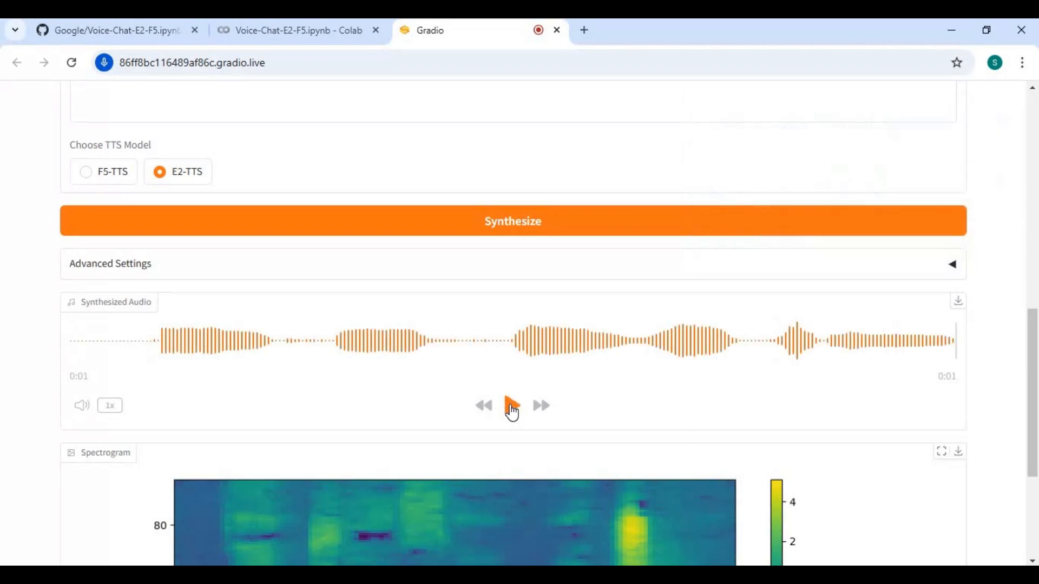
pyautogui.scroll(-3)
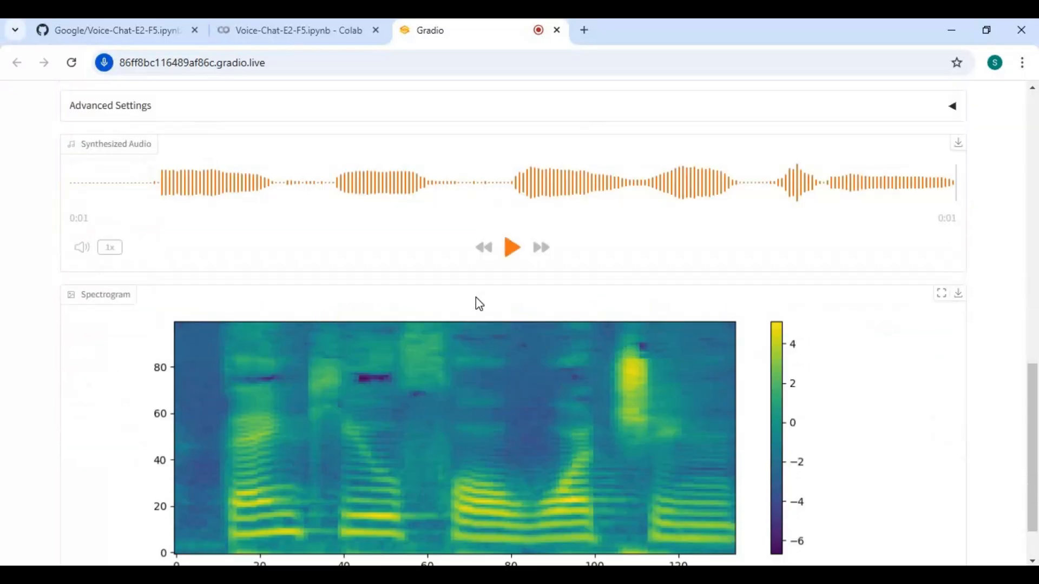
pyautogui.scroll(-3)
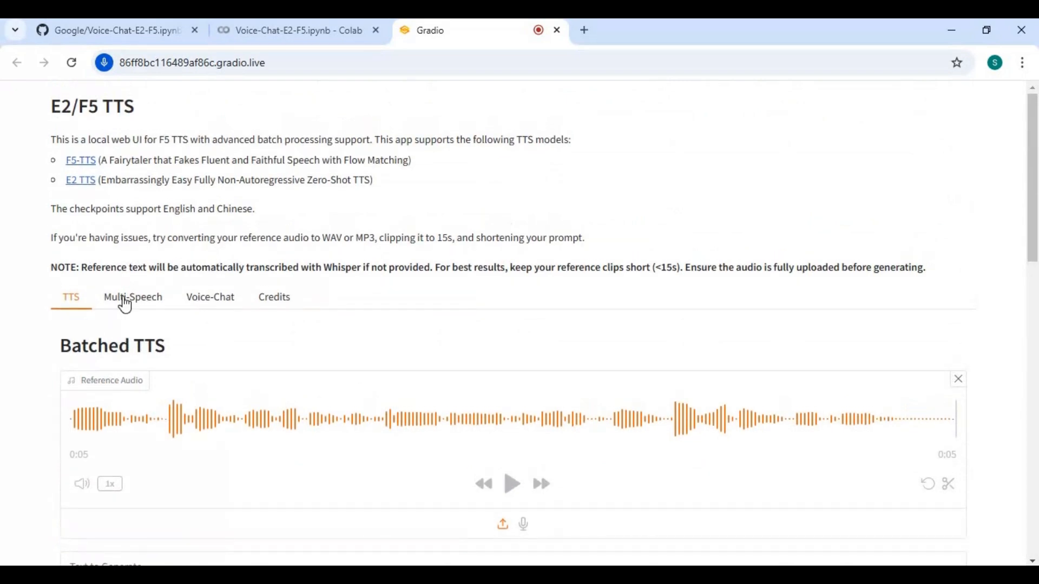
# Open Multi-Speech and highlight the Angry and Speaker2 labels in the example scripts.
pyautogui.click(133, 297)
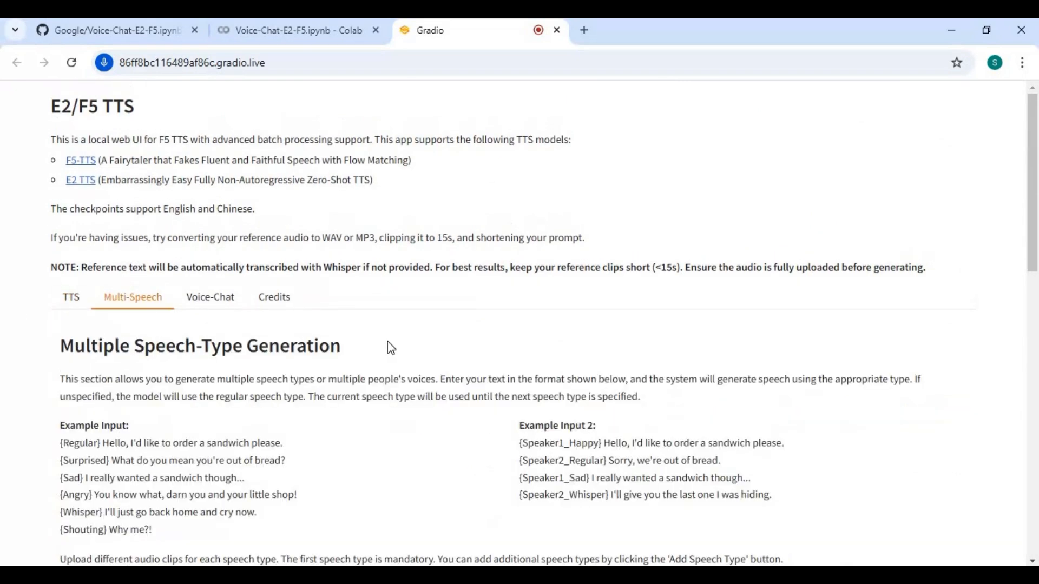
pyautogui.scroll(-3)
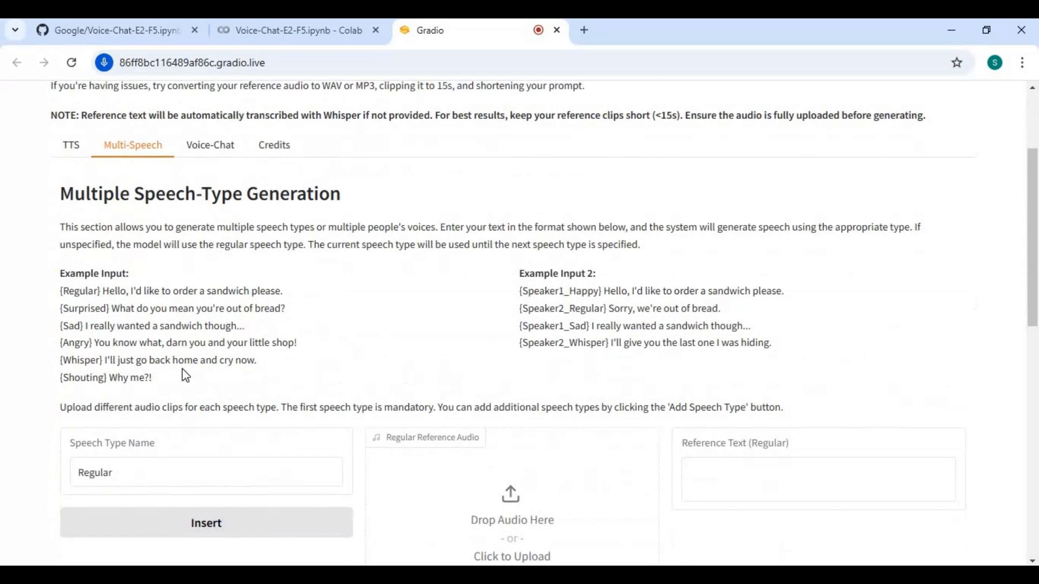
pyautogui.scroll(-3)
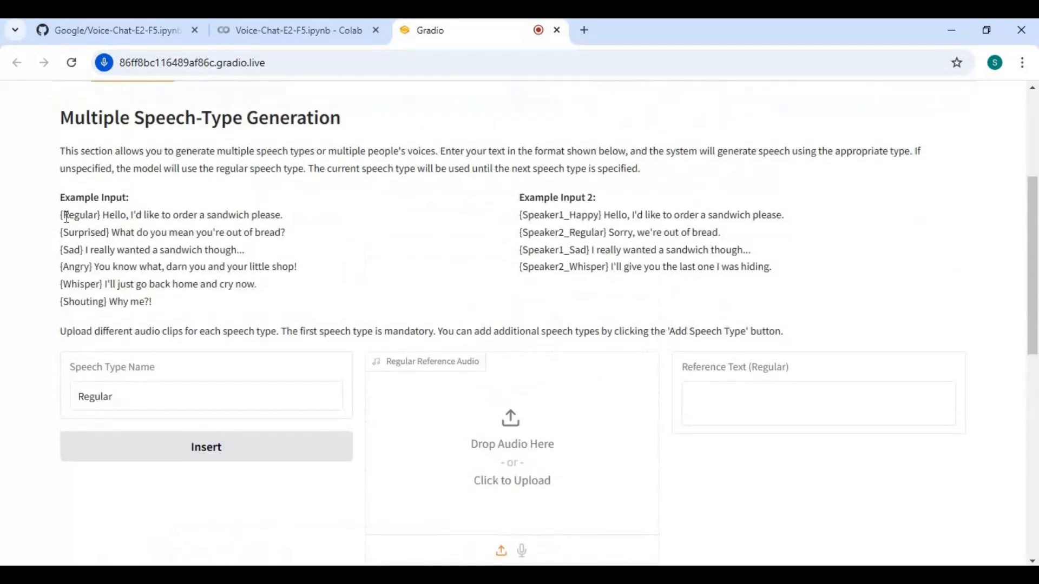
pyautogui.doubleClick(81, 232)
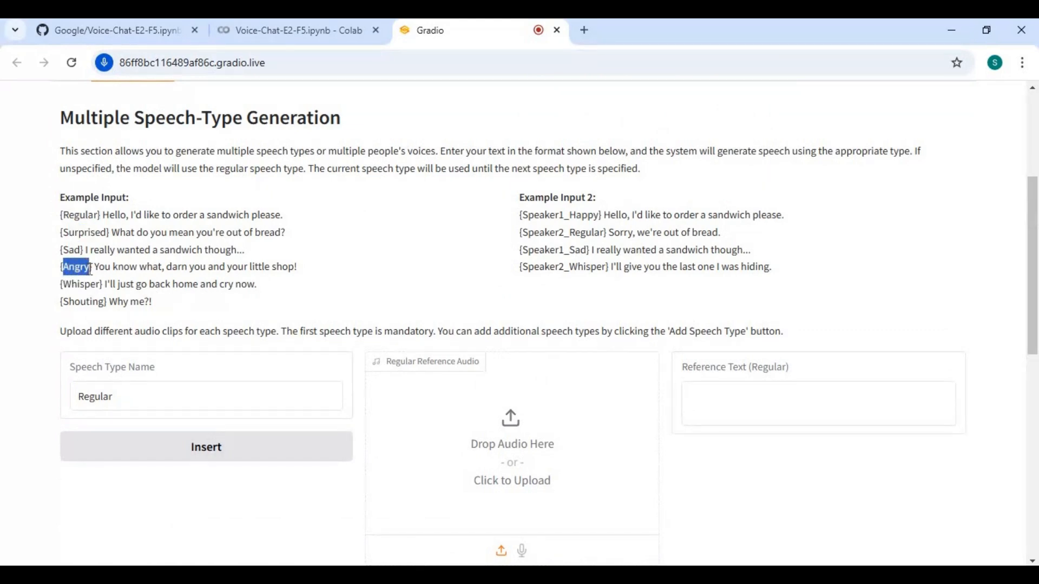
pyautogui.click(209, 323)
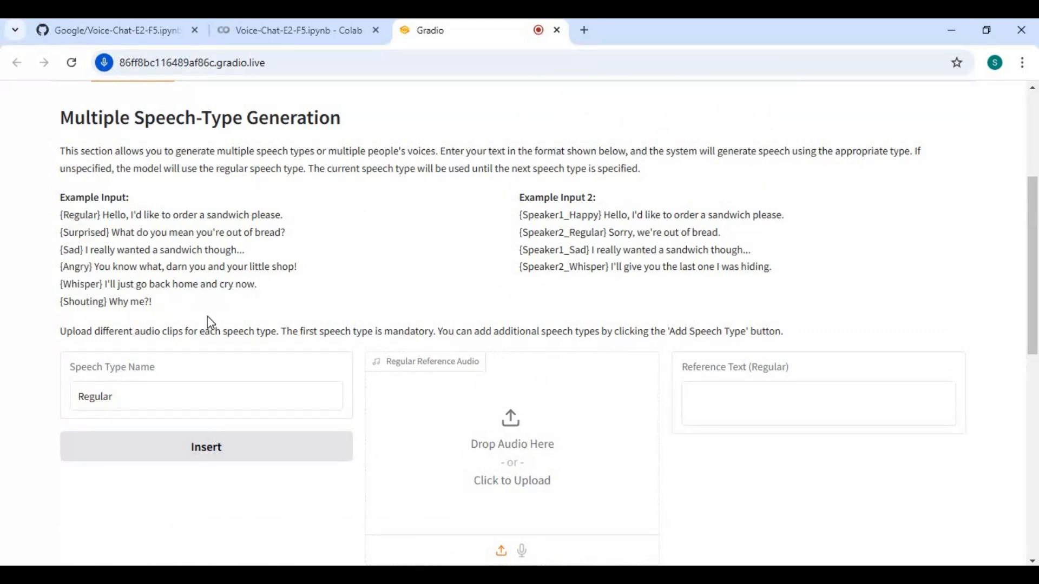
pyautogui.moveTo(505, 293)
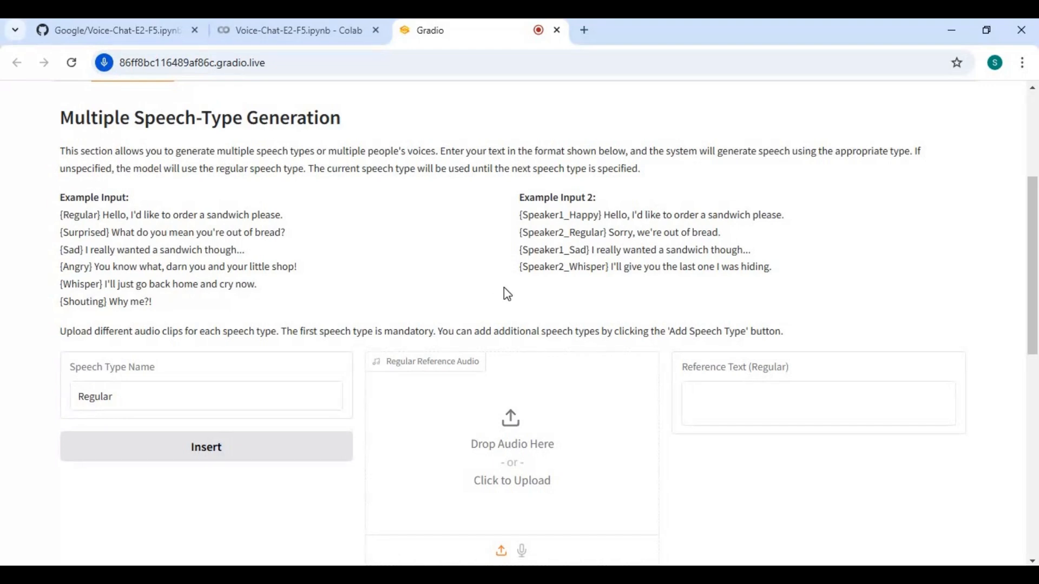
pyautogui.moveTo(551, 216)
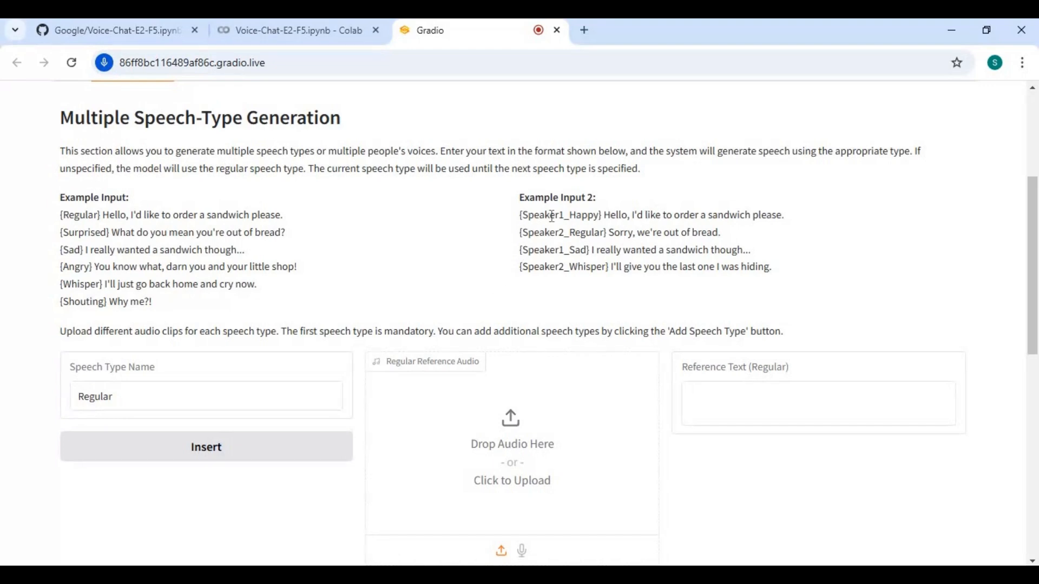
pyautogui.doubleClick(546, 215)
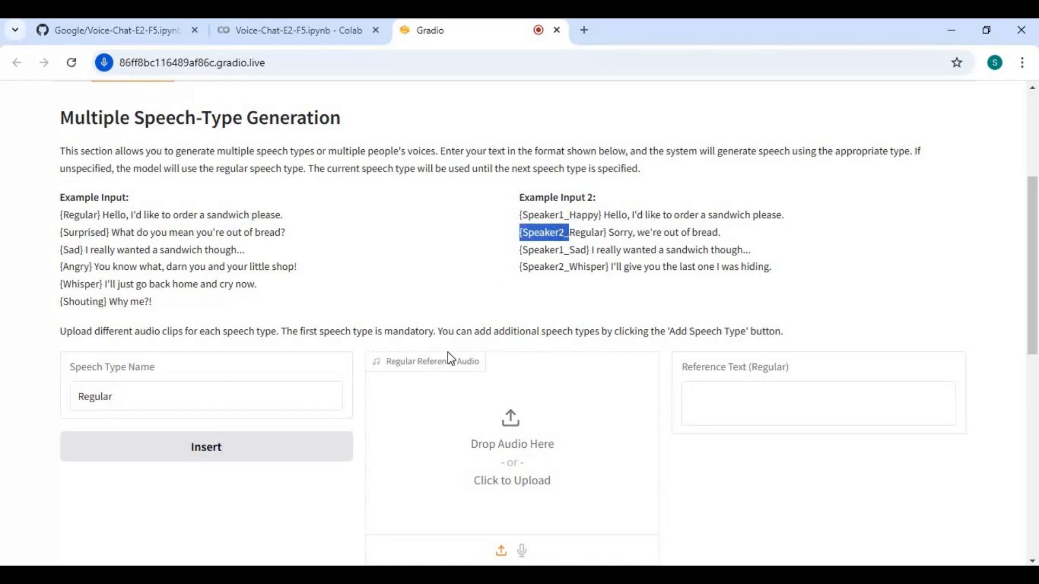
pyautogui.scroll(-3)
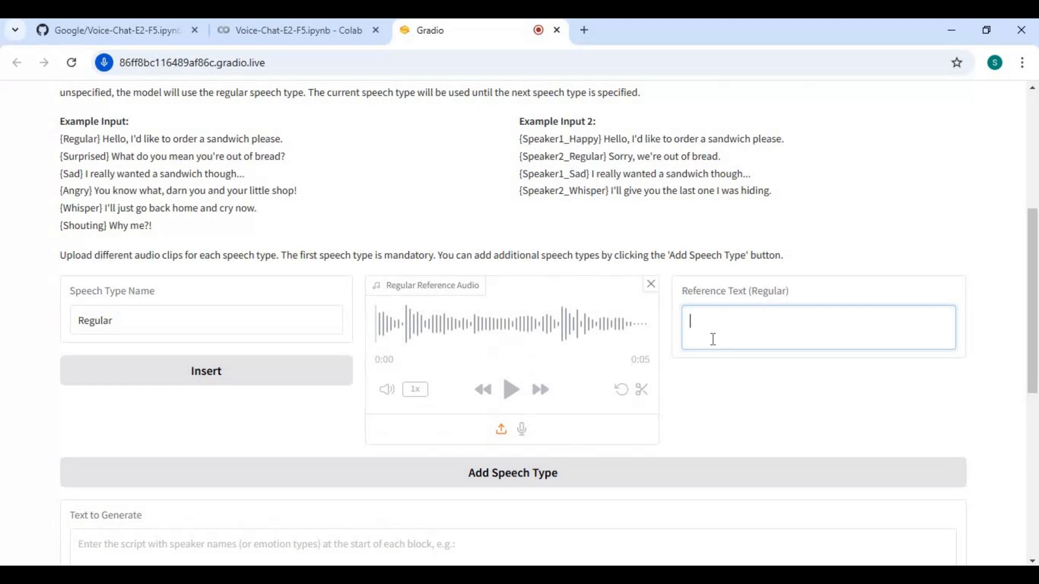
pyautogui.moveTo(481, 366)
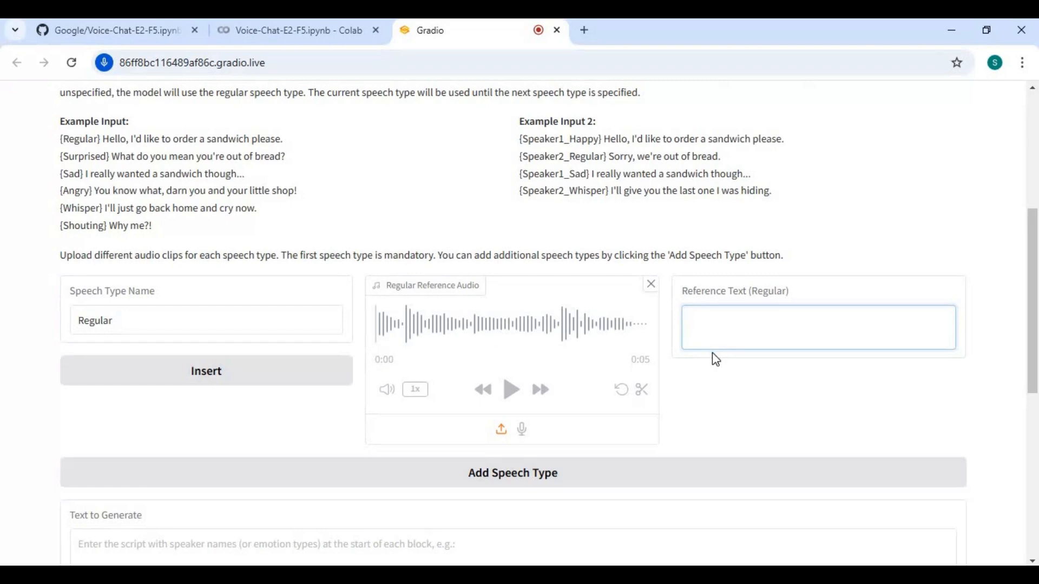
# Scroll past the loaded Regular reference clip to the empty Text to Generate field.
pyautogui.scroll(-3)
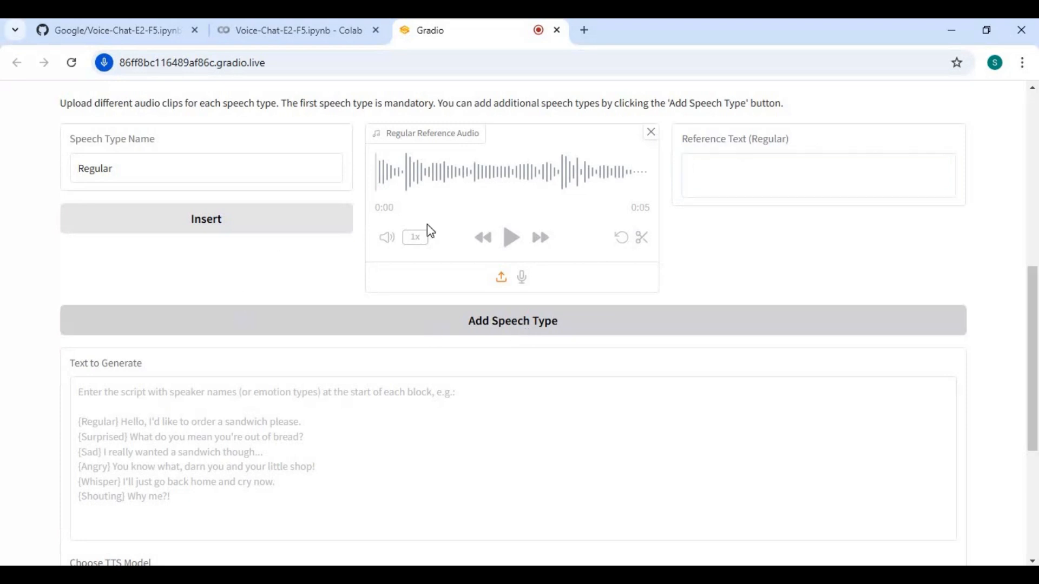
# Add a speech type named '2' and load 2.wav as its reference audio.
pyautogui.click(512, 321)
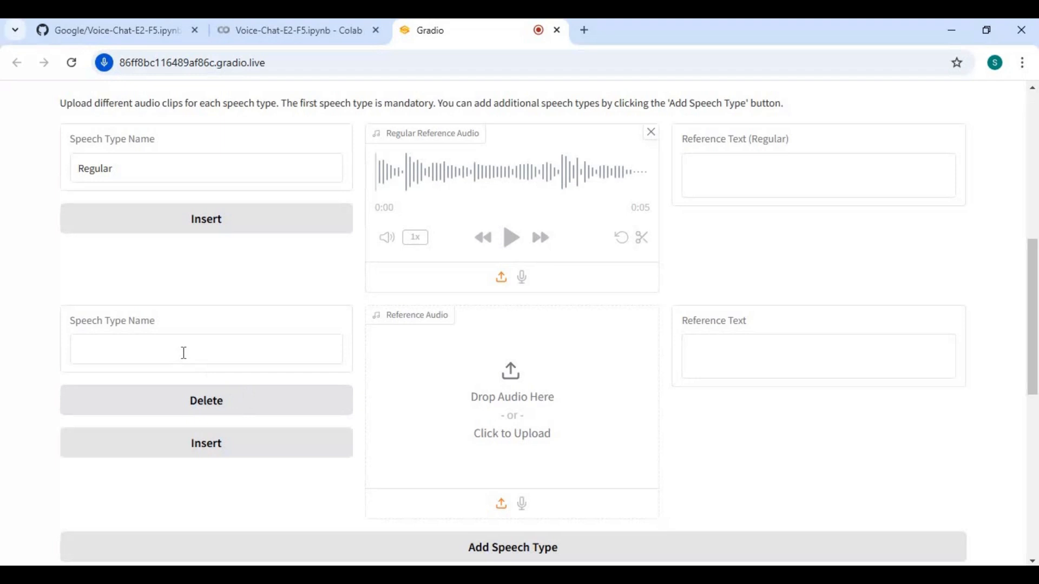
pyautogui.click(206, 349)
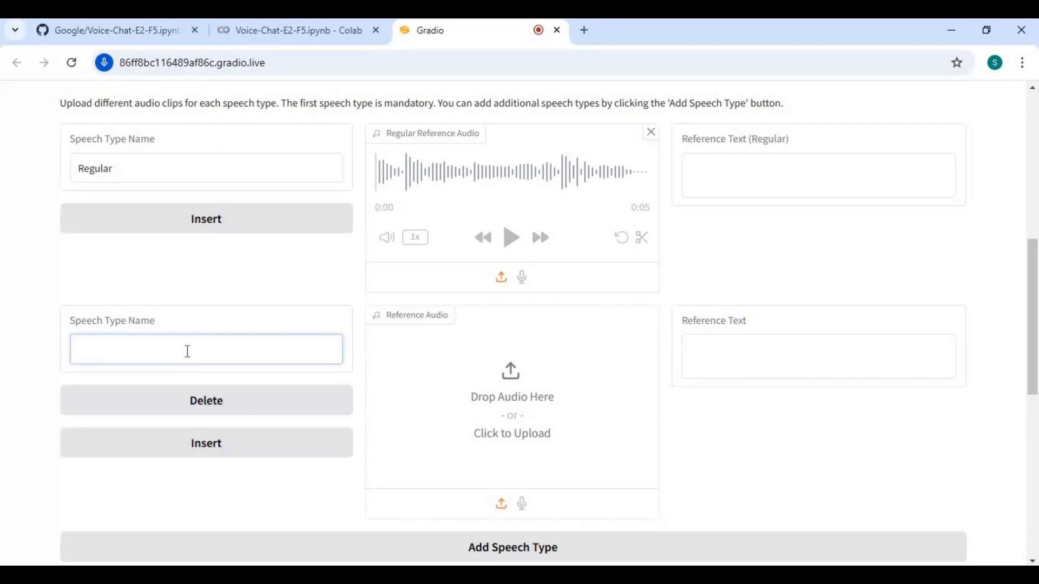
pyautogui.write('2')
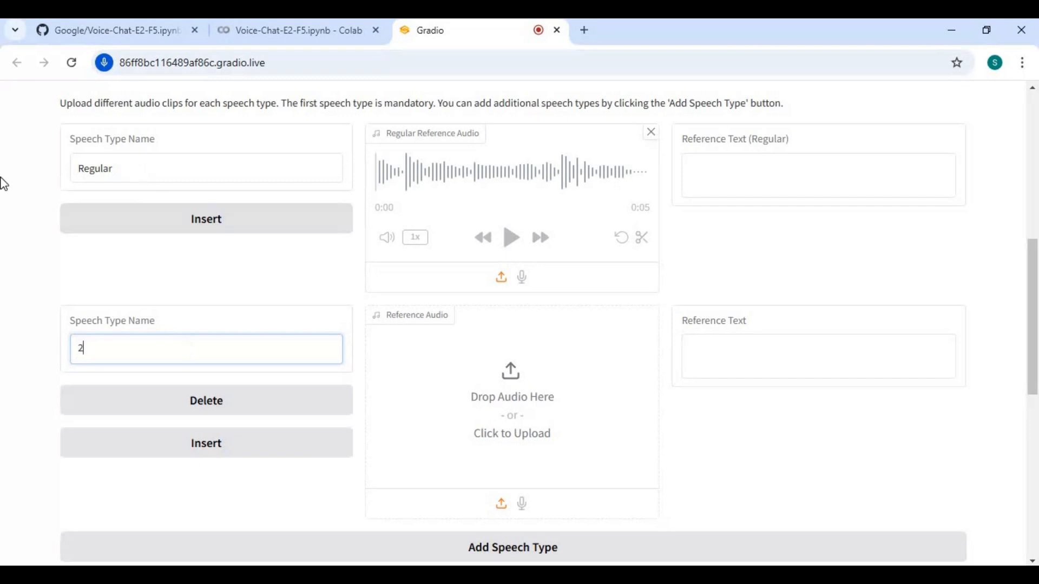
pyautogui.click(205, 168)
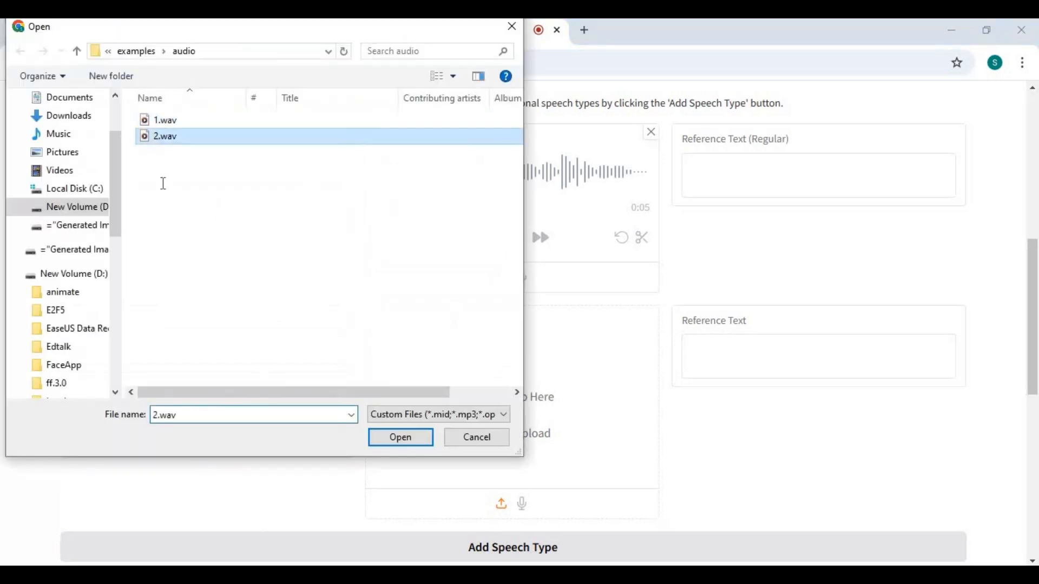
pyautogui.click(400, 436)
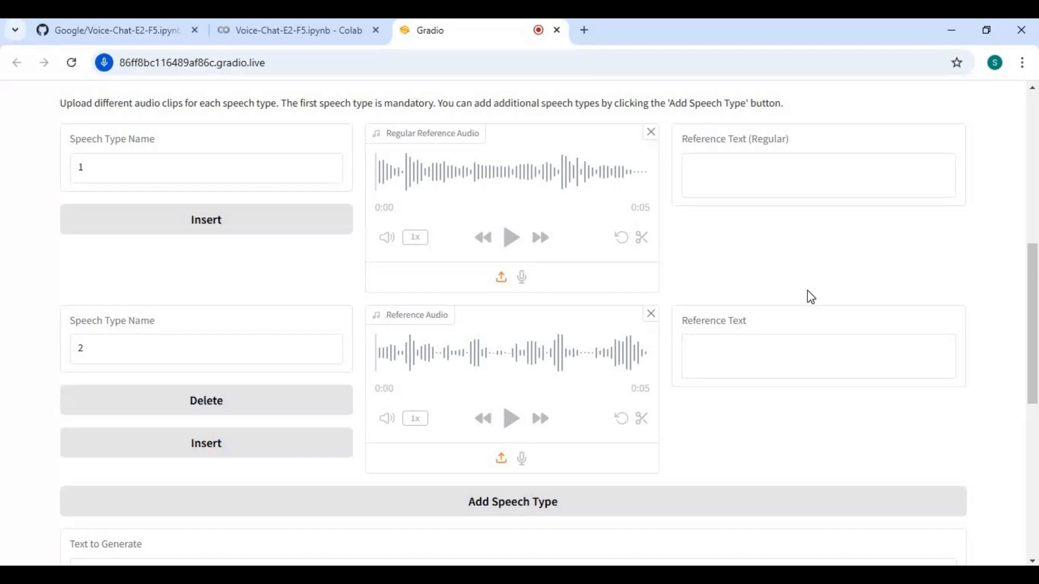
# Type the script 'regular : hey how are you' and 'regular_2 : i am good thank you'.
pyautogui.scroll(-3)
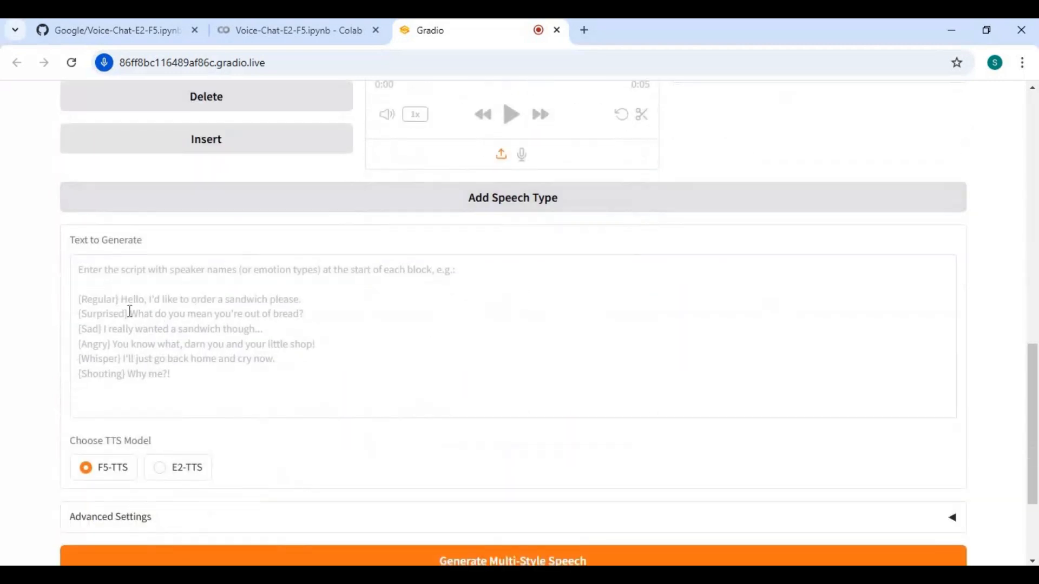
pyautogui.moveTo(227, 292)
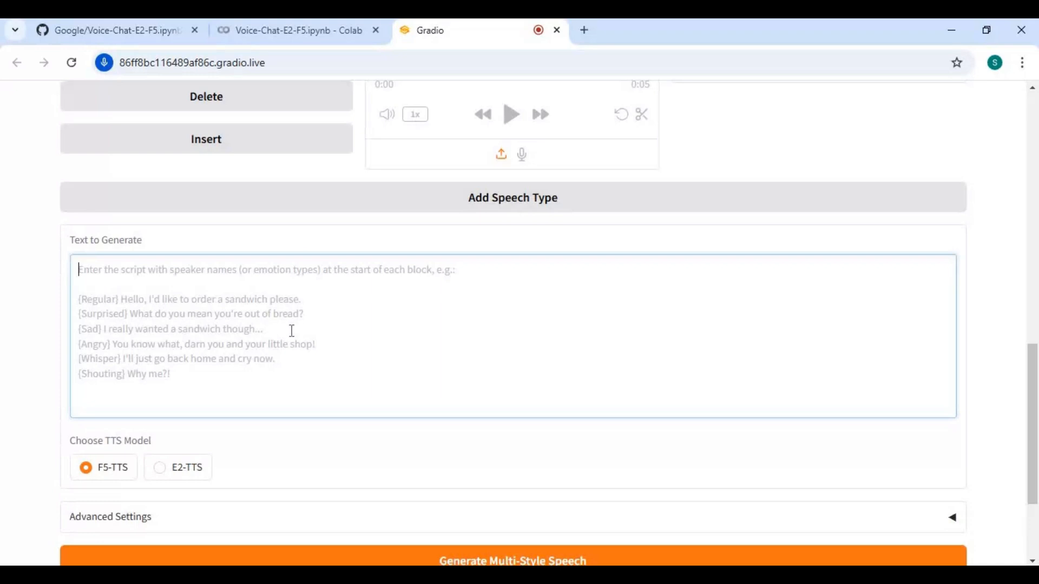
pyautogui.write('reghey how are you')
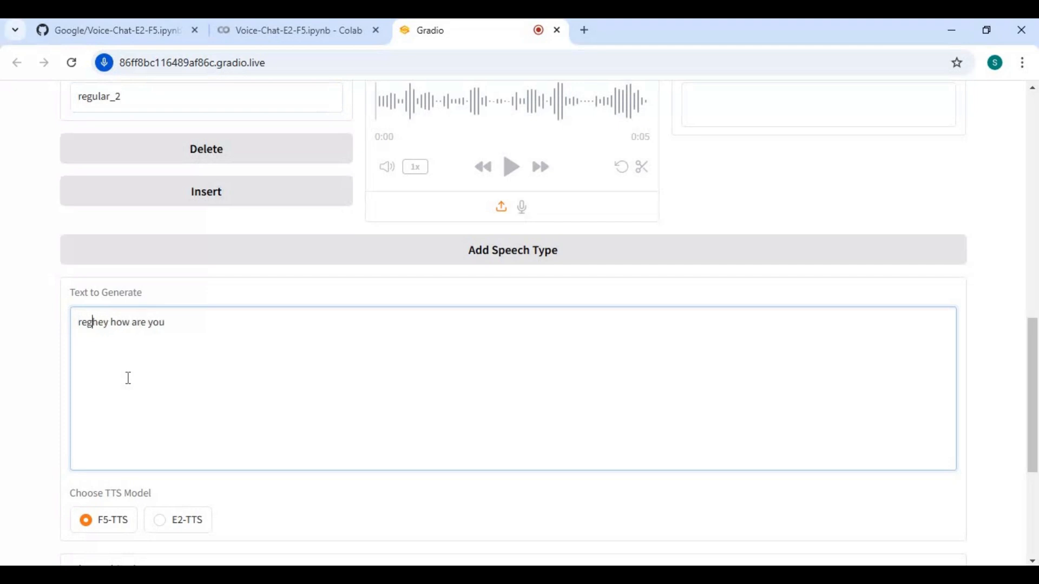
pyautogui.write('ular')
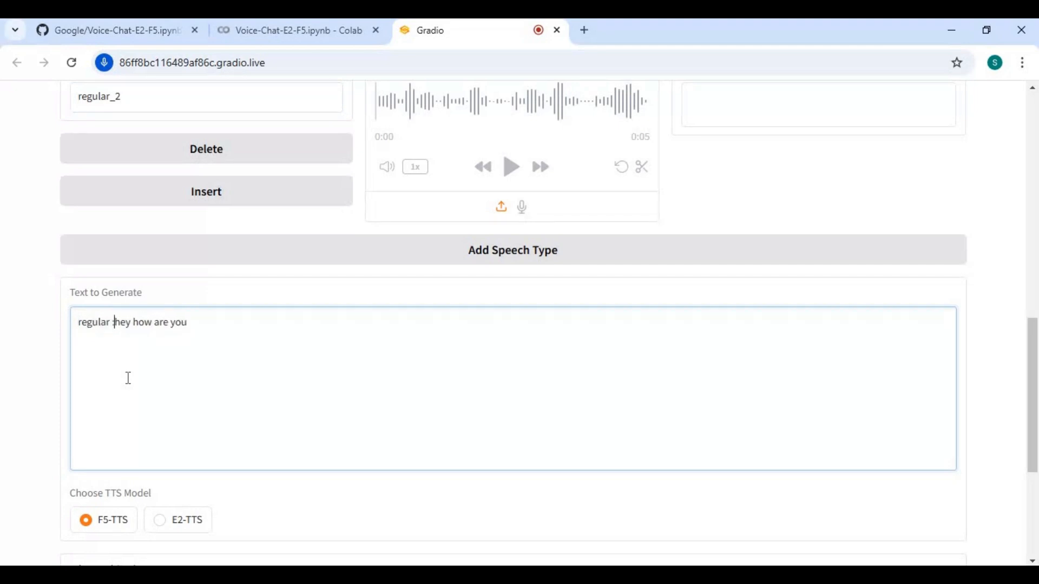
pyautogui.write(':')
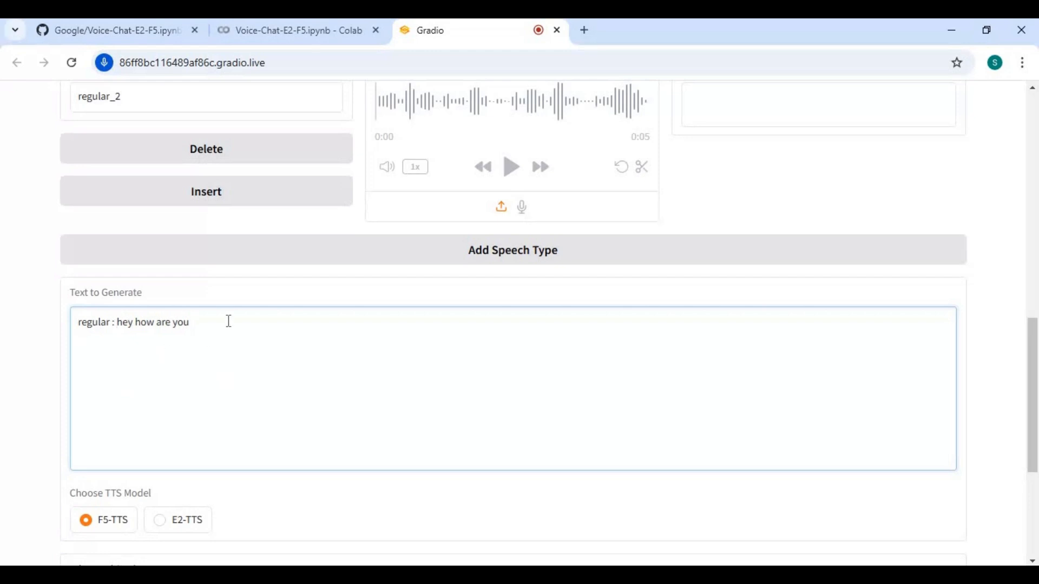
pyautogui.write('regular_')
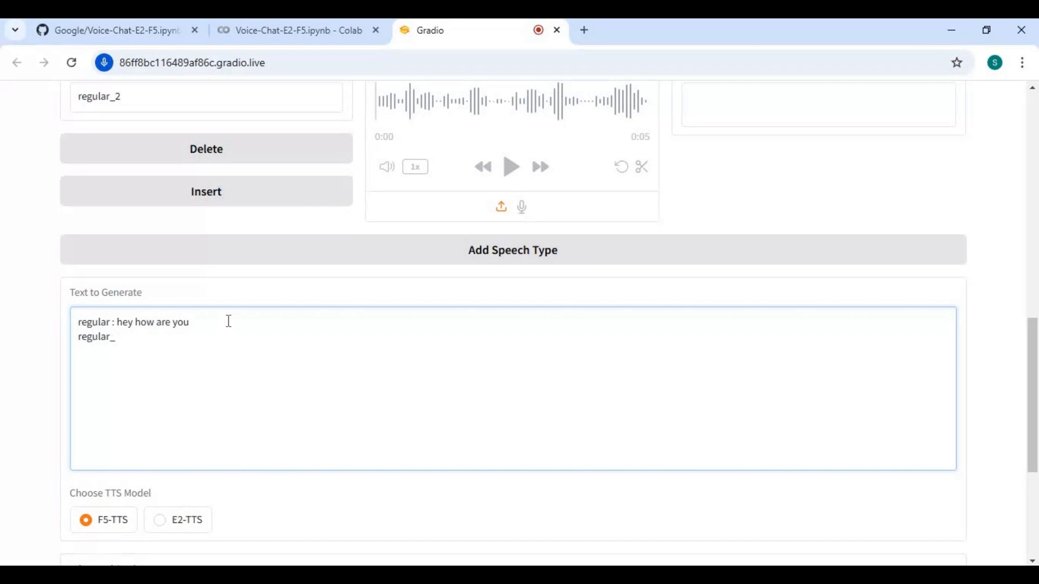
pyautogui.write('2 : i a')
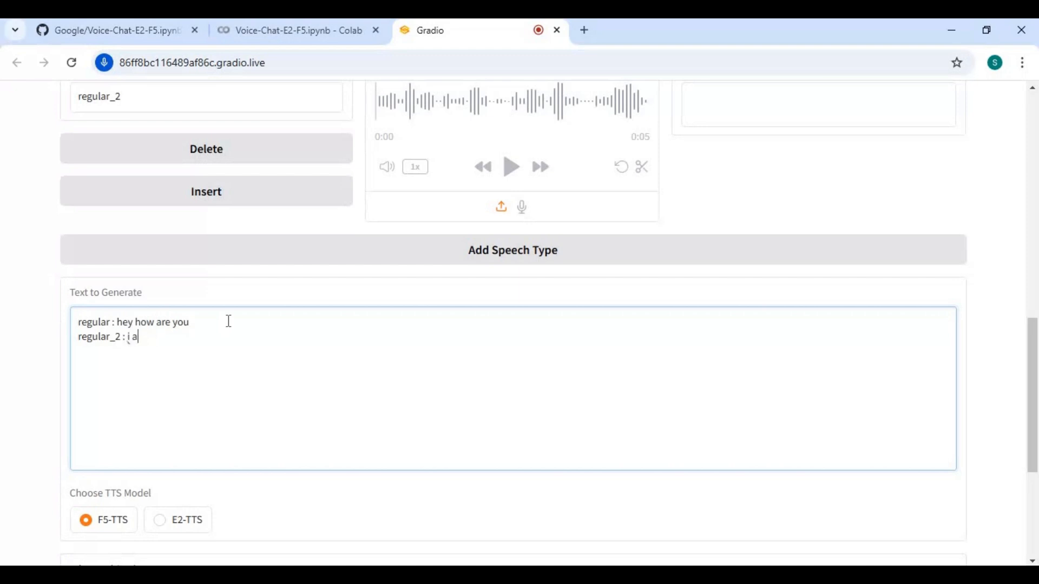
pyautogui.write('m good thank y')
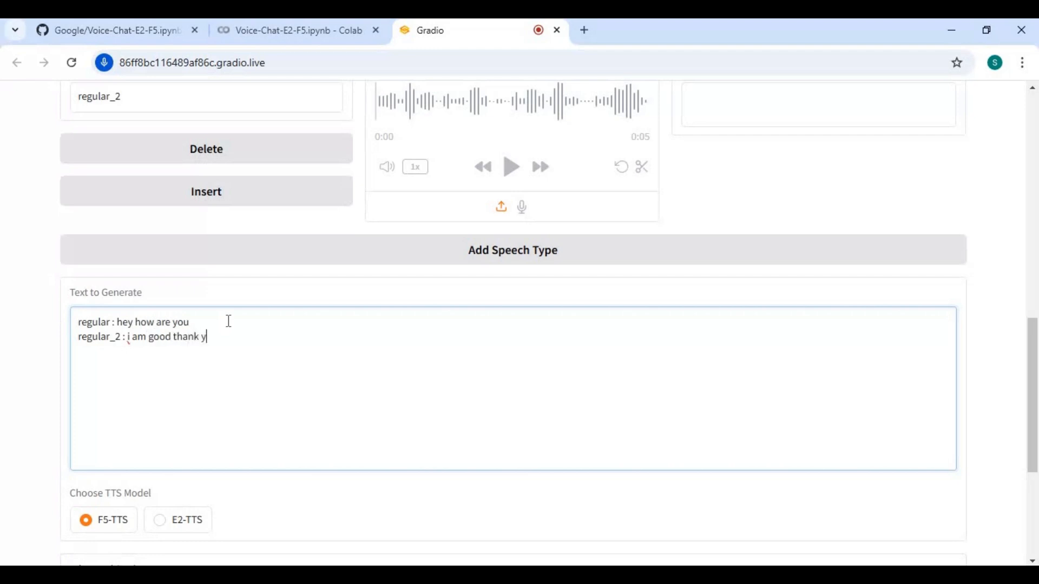
# Generate the 4-second two-speaker multi-style clip and play it through.
pyautogui.click(512, 385)
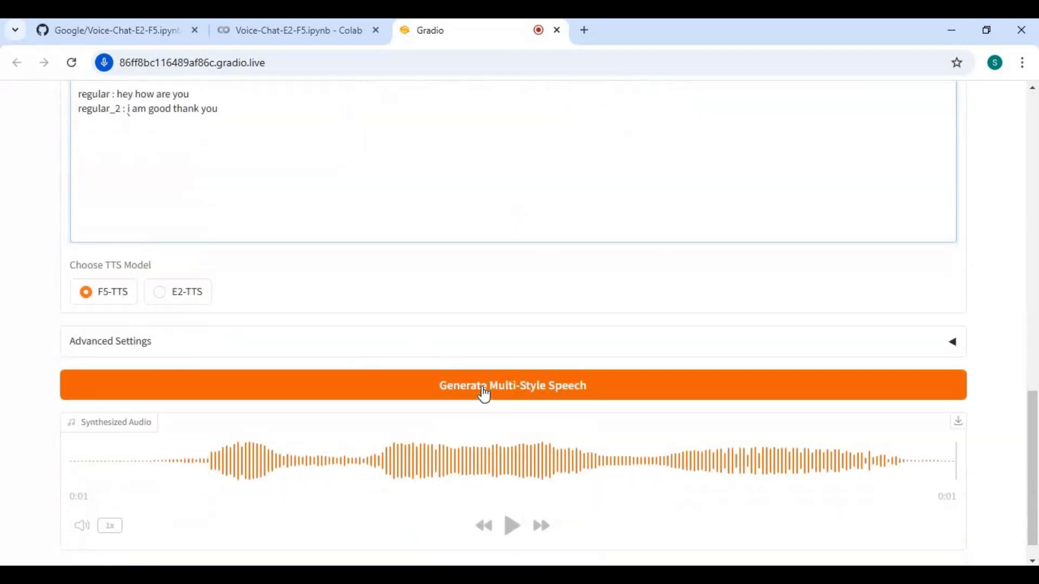
pyautogui.click(512, 385)
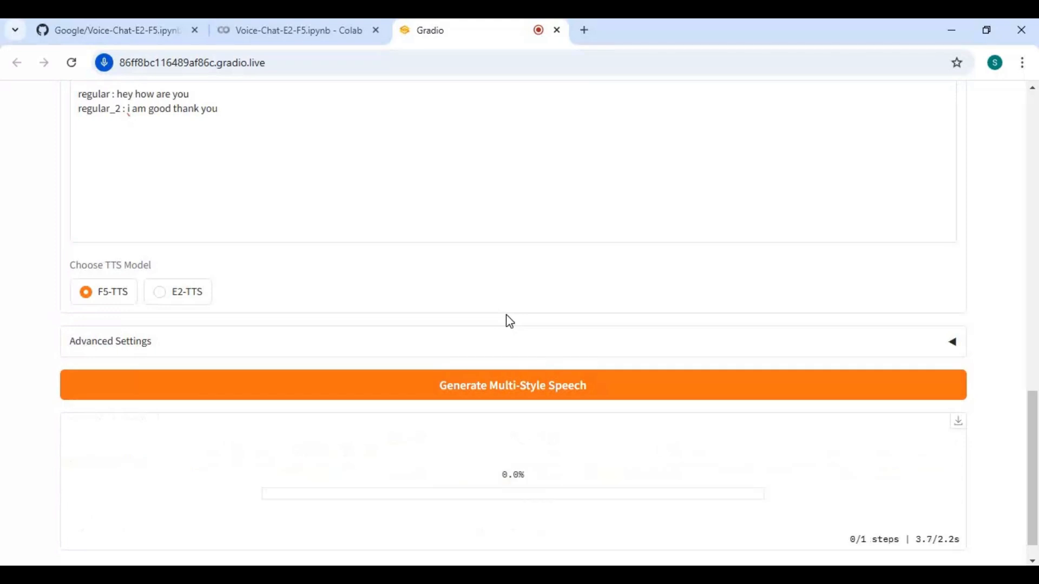
pyautogui.click(512, 384)
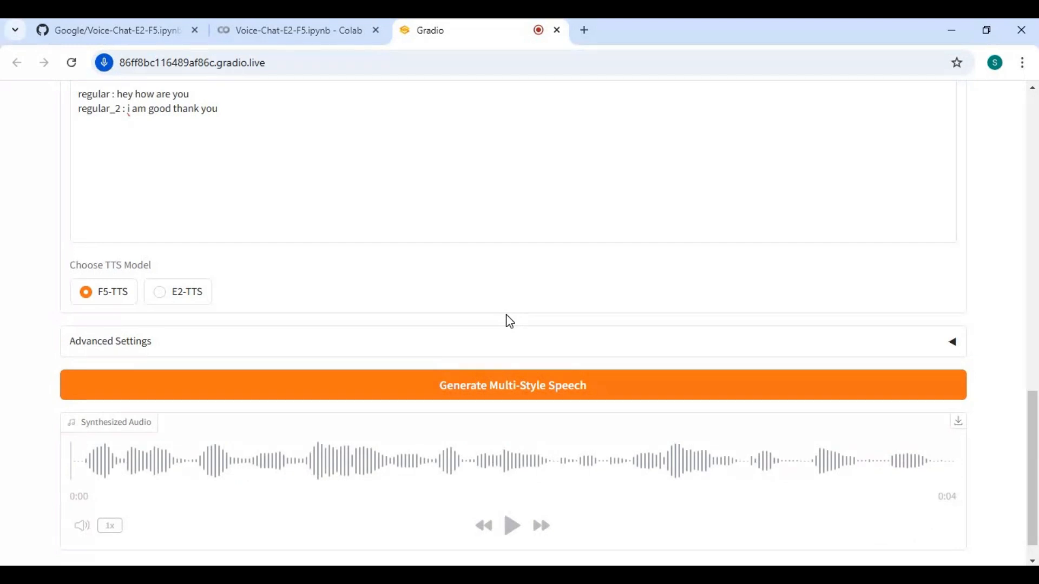
pyautogui.scroll(-3)
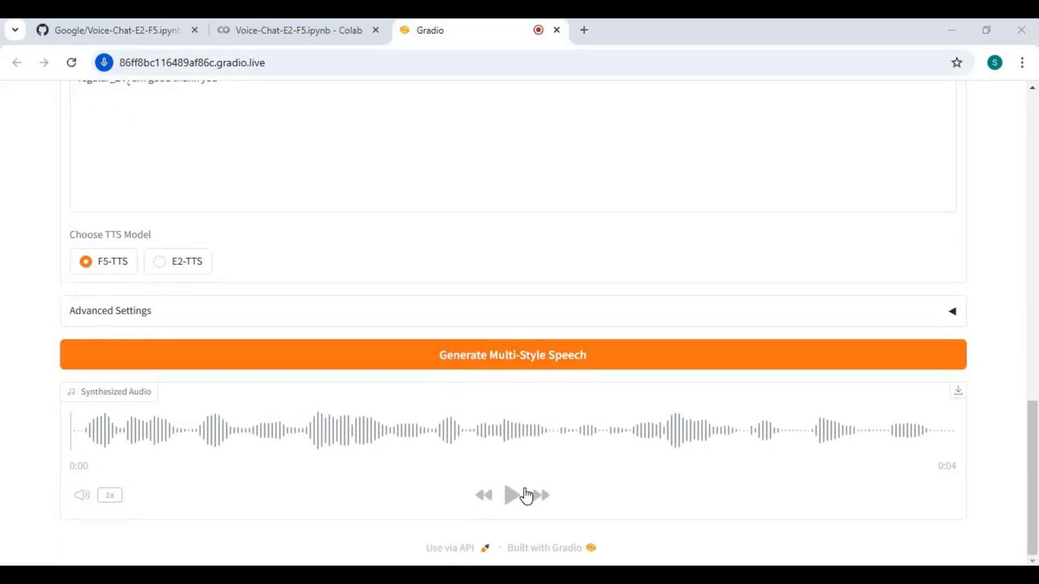
pyautogui.click(511, 496)
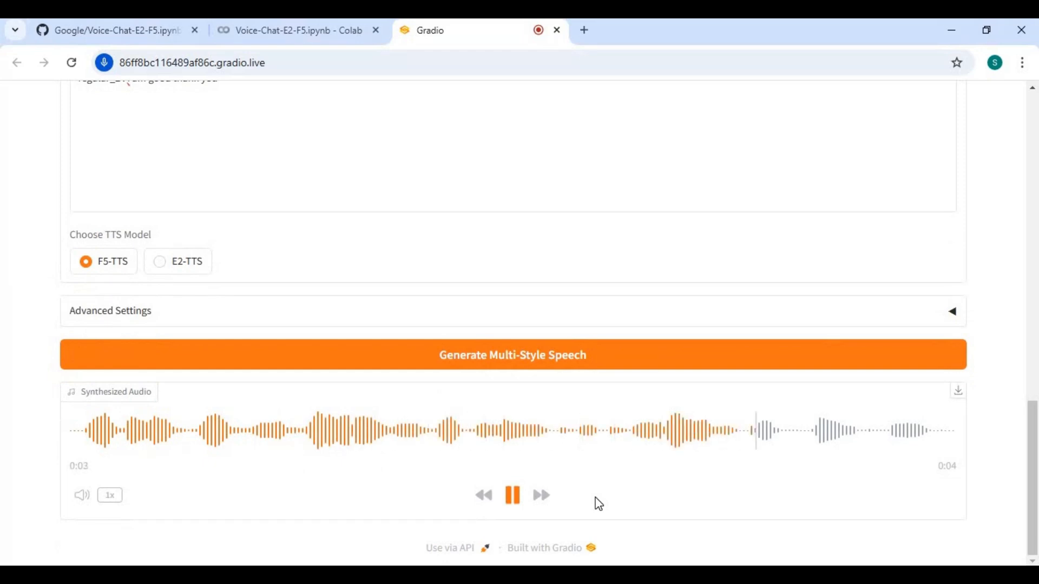
pyautogui.click(512, 495)
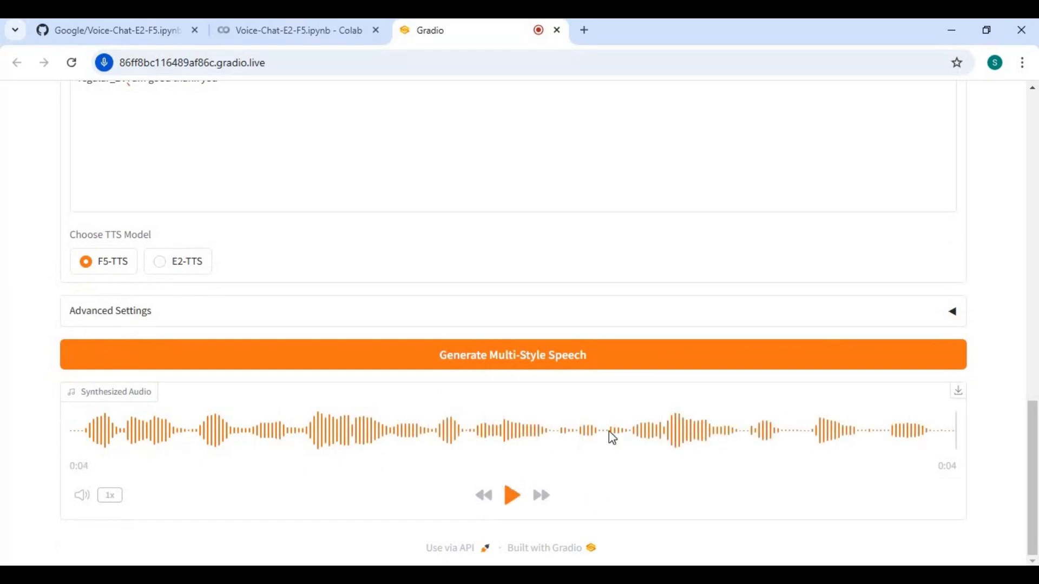
pyautogui.moveTo(450, 335)
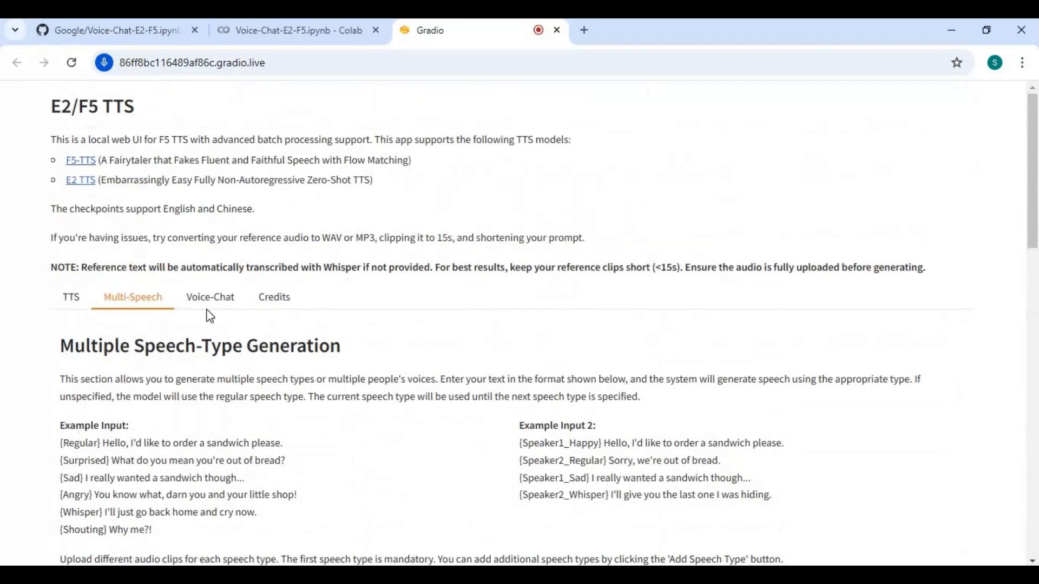
# In Voice-Chat, start loading the chat model and check its download in Colab.
pyautogui.click(210, 297)
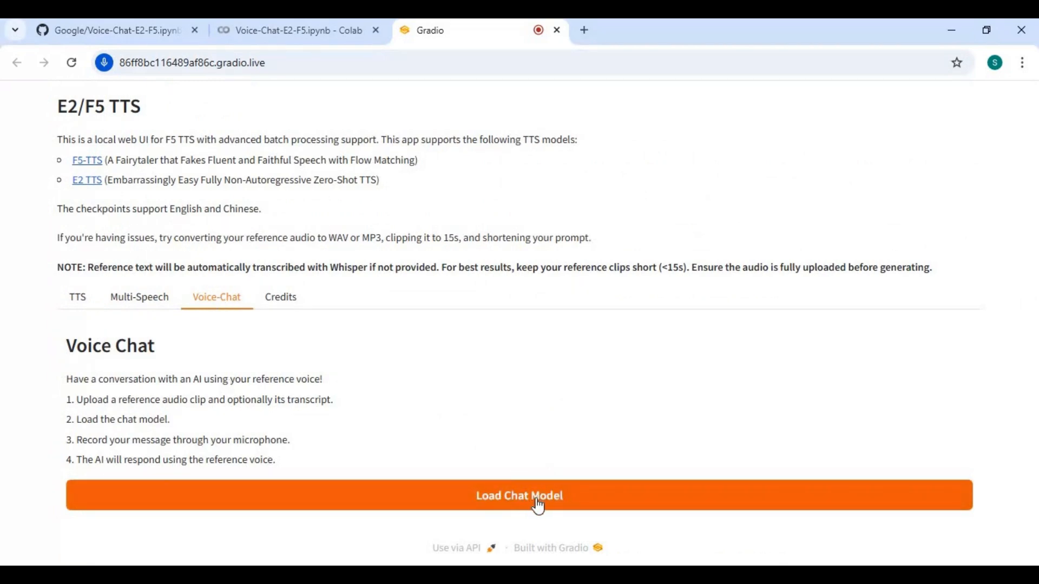
pyautogui.click(519, 495)
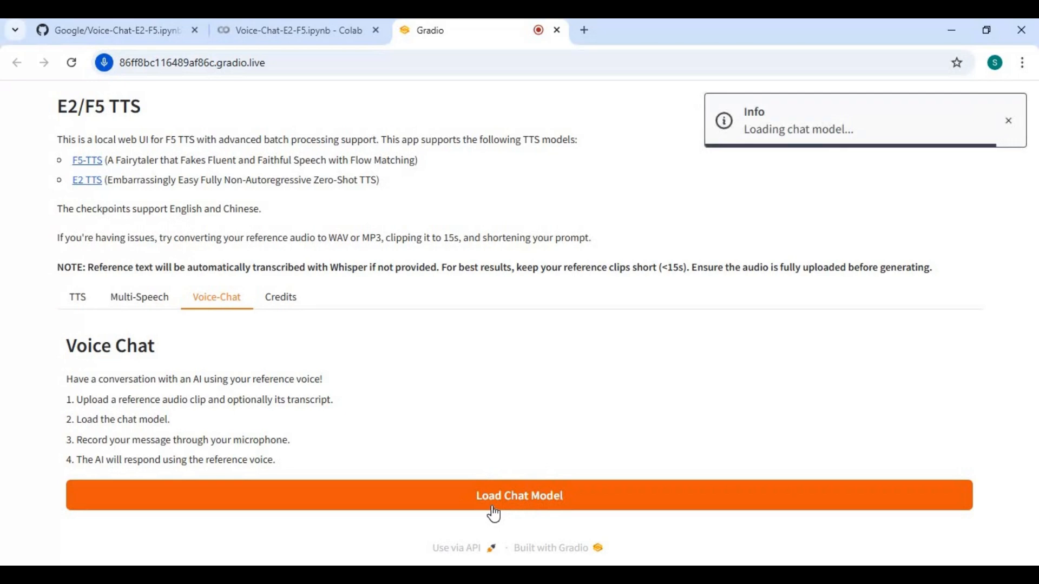
pyautogui.moveTo(446, 310)
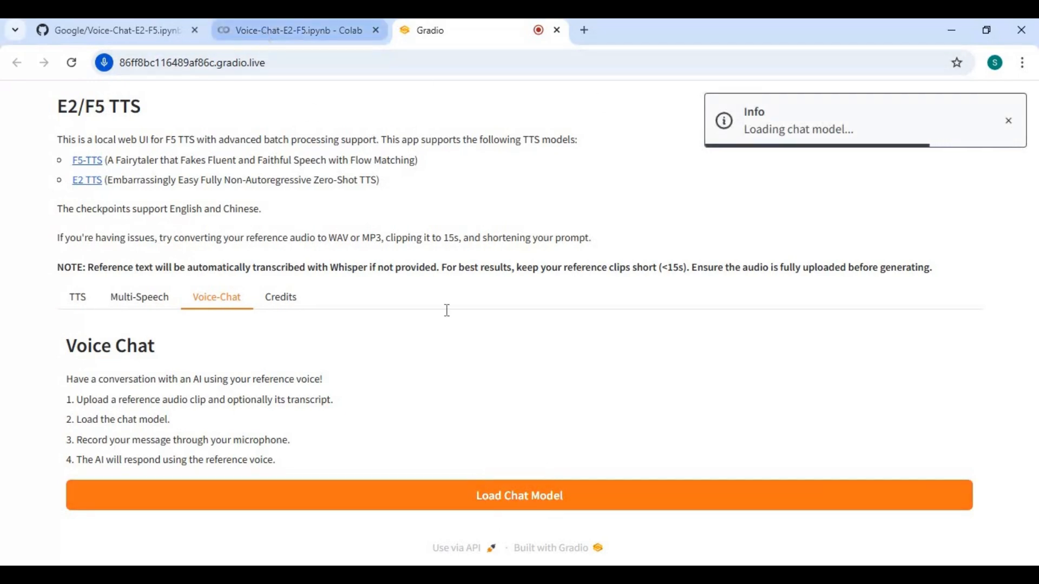
pyautogui.click(298, 30)
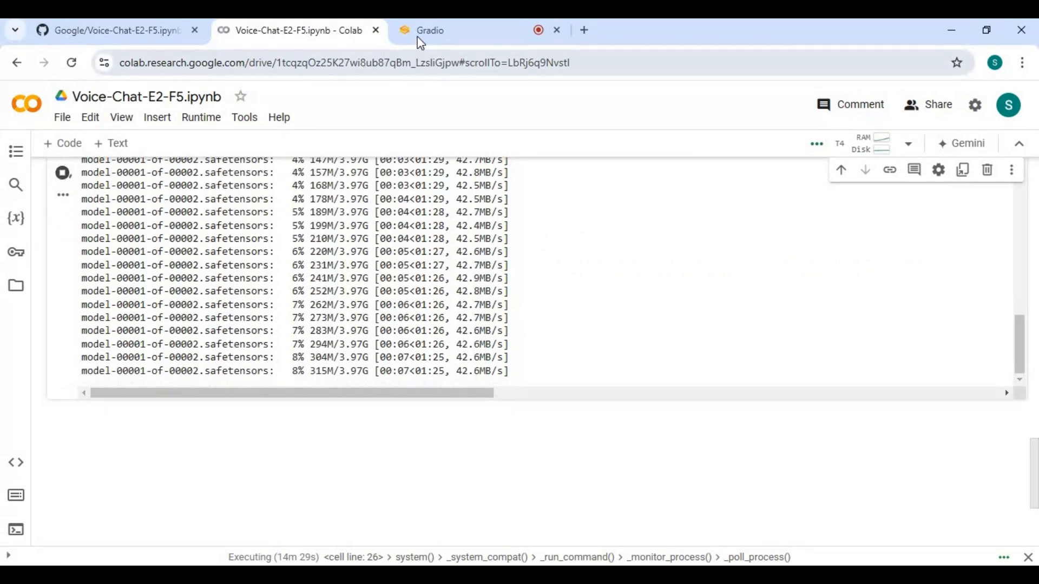
# Note the roughly 8% model download in Colab and return to the Gradio app.
pyautogui.click(429, 30)
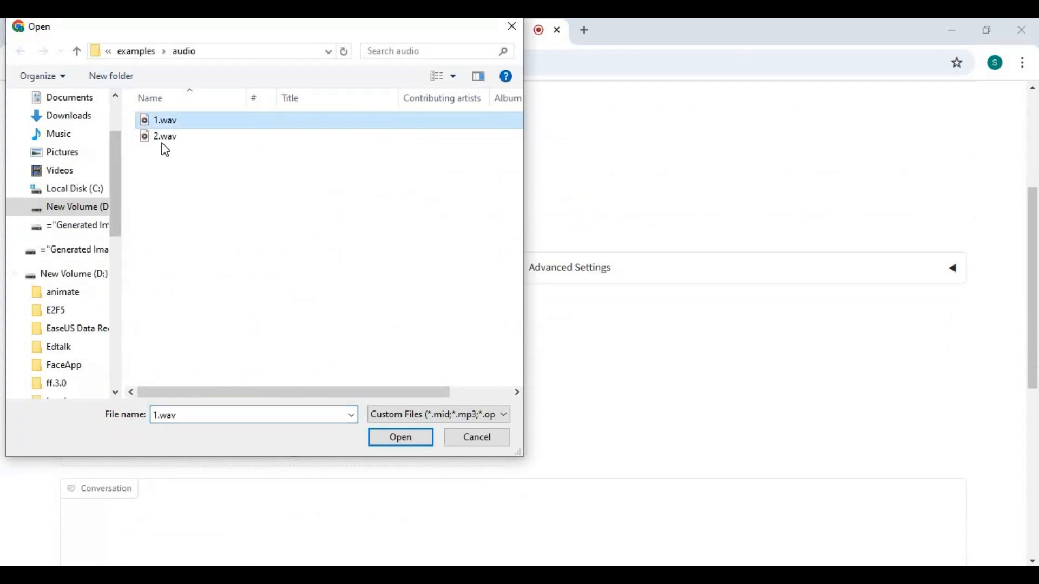
# Upload 1.wav as reference audio, focus Reference Text, and select the default system prompt.
pyautogui.click(400, 437)
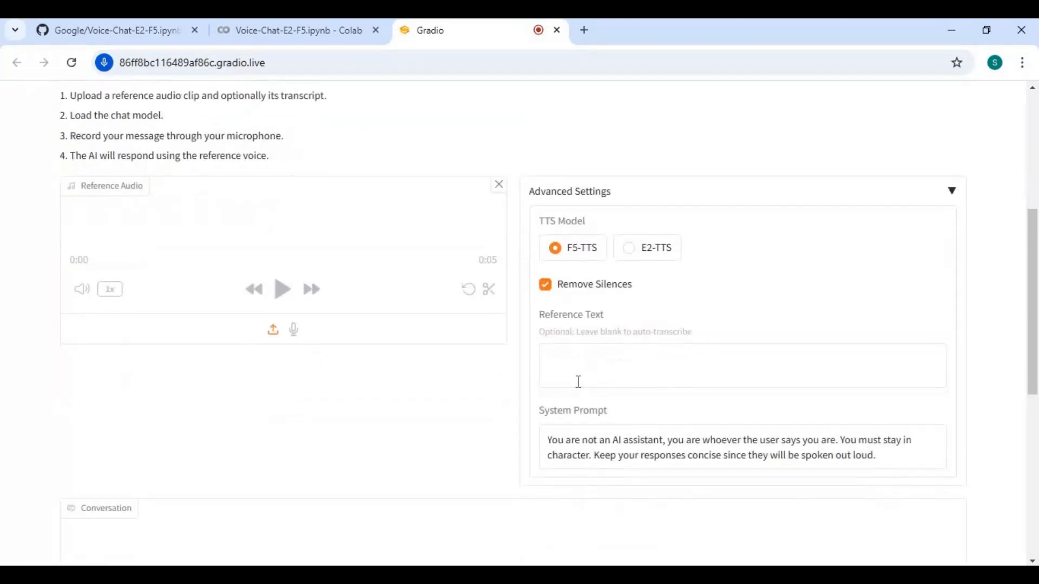
pyautogui.click(741, 365)
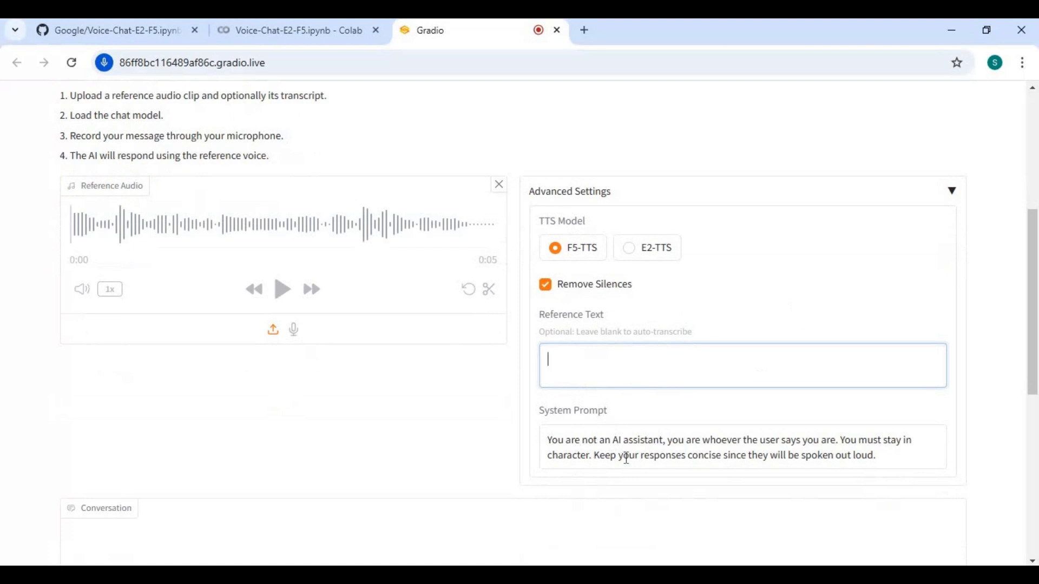
pyautogui.moveTo(764, 450)
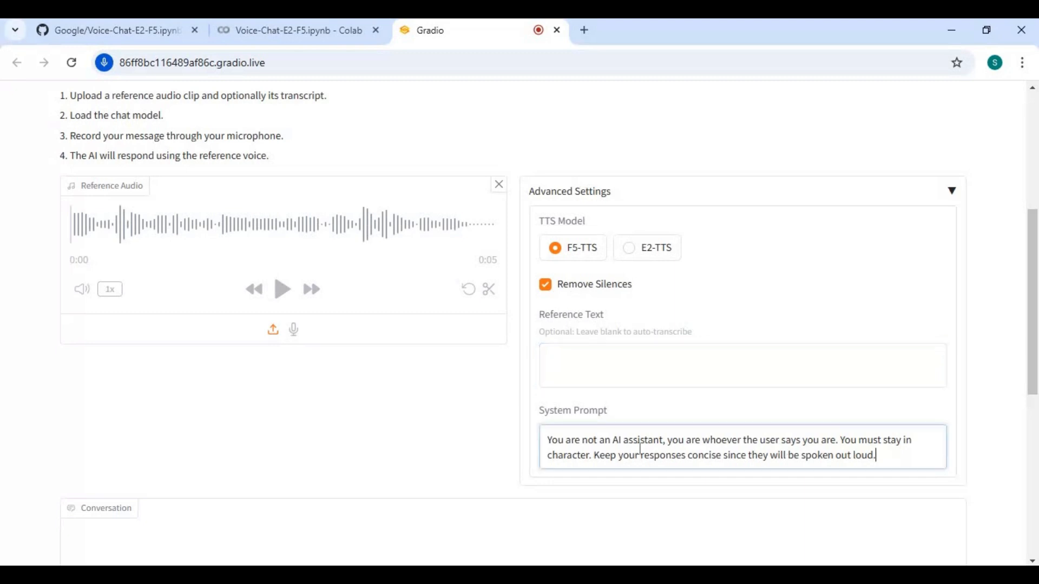
pyautogui.tripleClick(712, 448)
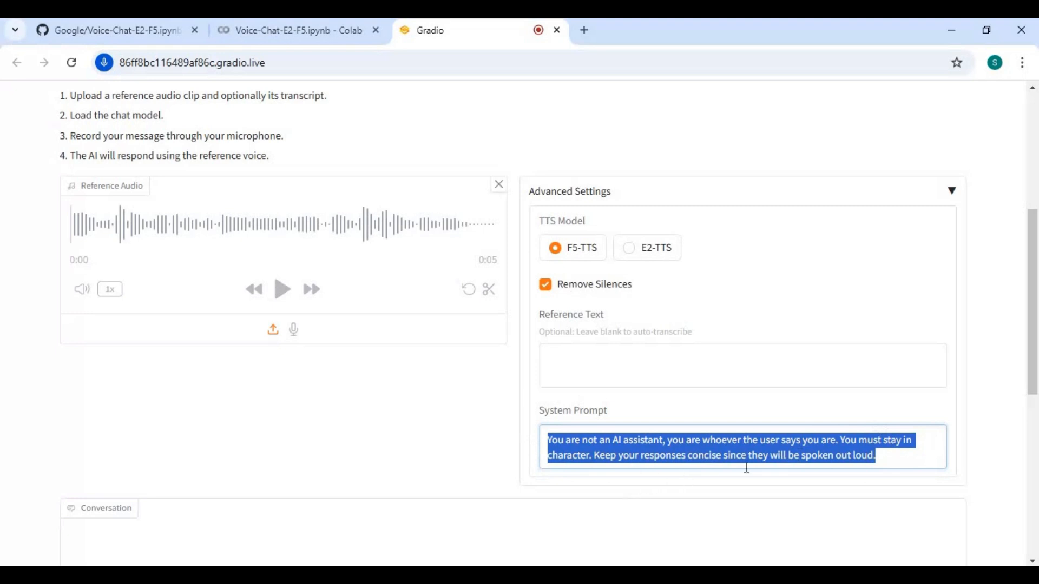
# Select Default - Microphone, record a spoken message, and find the resulting Conversation error.
pyautogui.scroll(-3)
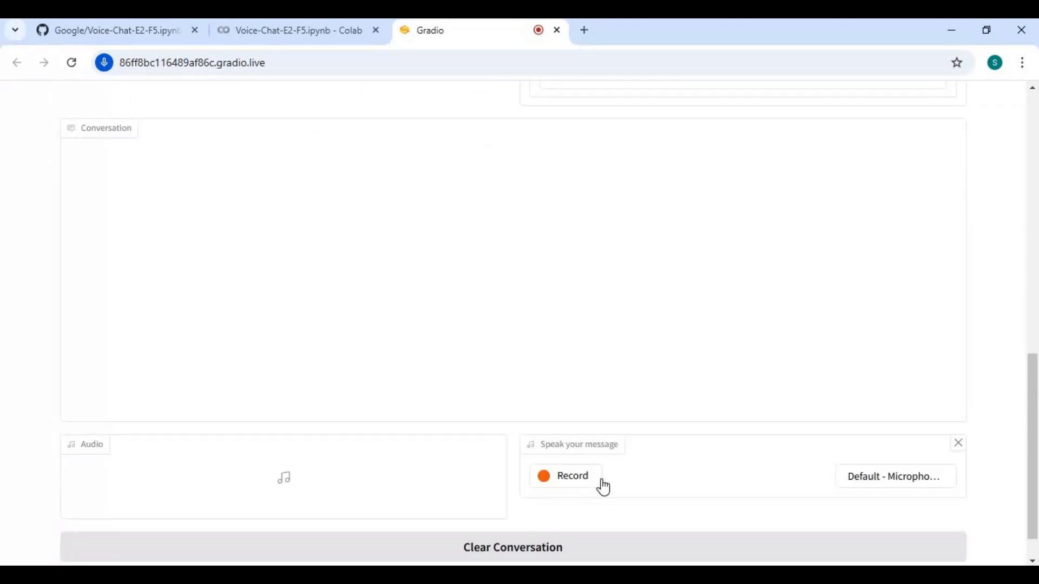
pyautogui.moveTo(909, 494)
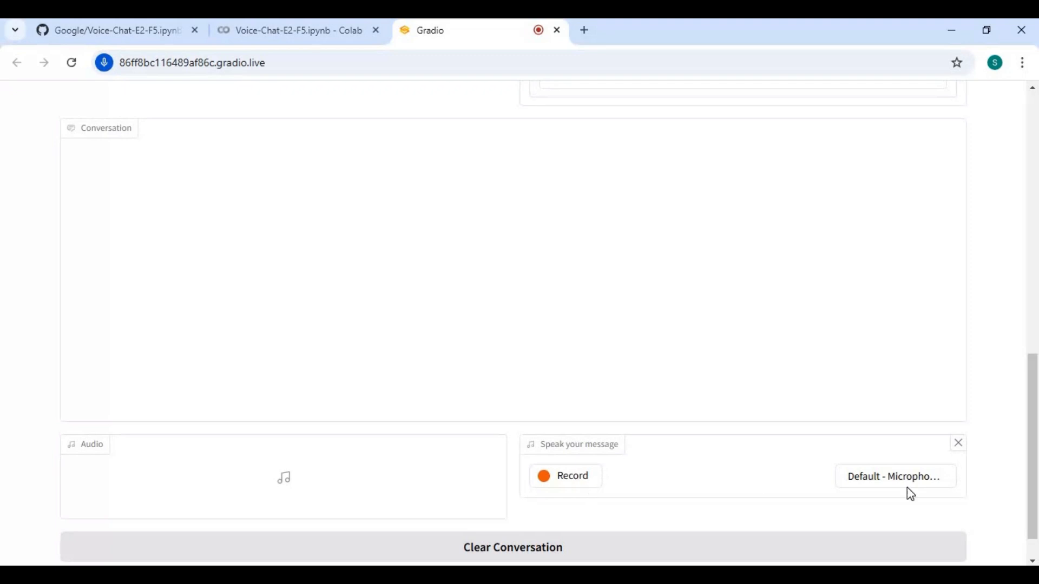
pyautogui.click(894, 475)
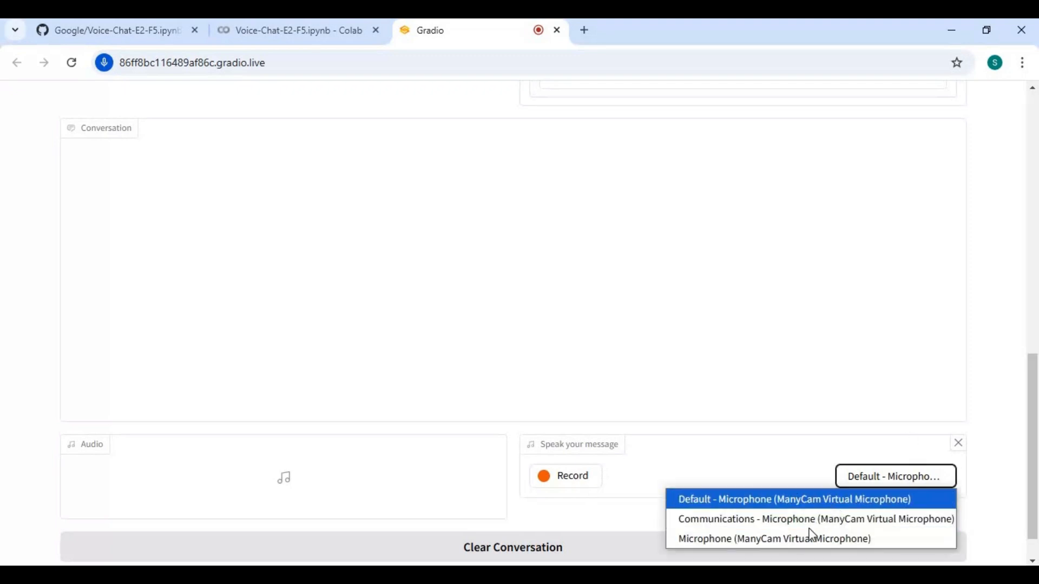
pyautogui.click(792, 498)
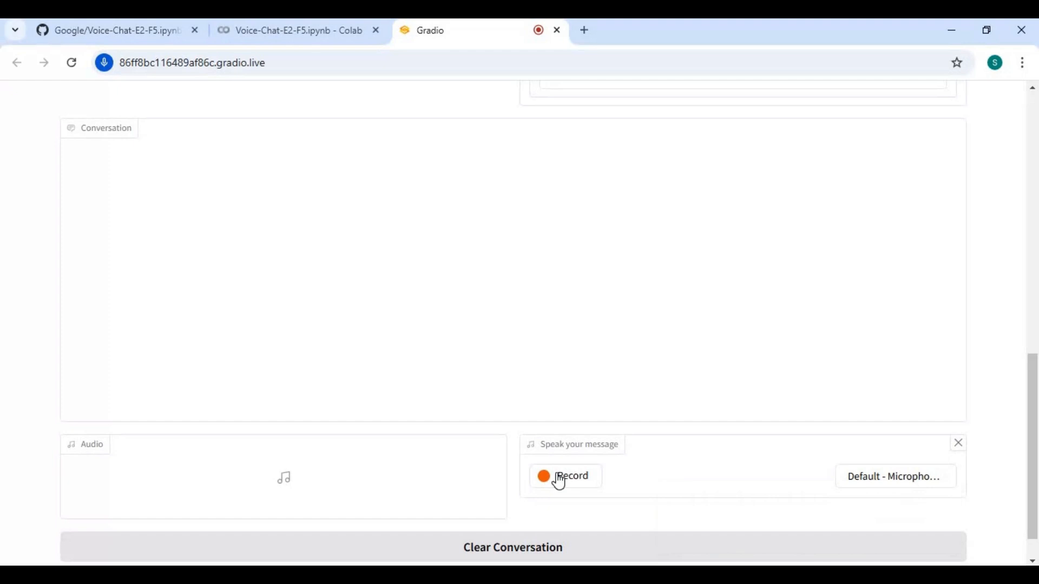
pyautogui.click(565, 475)
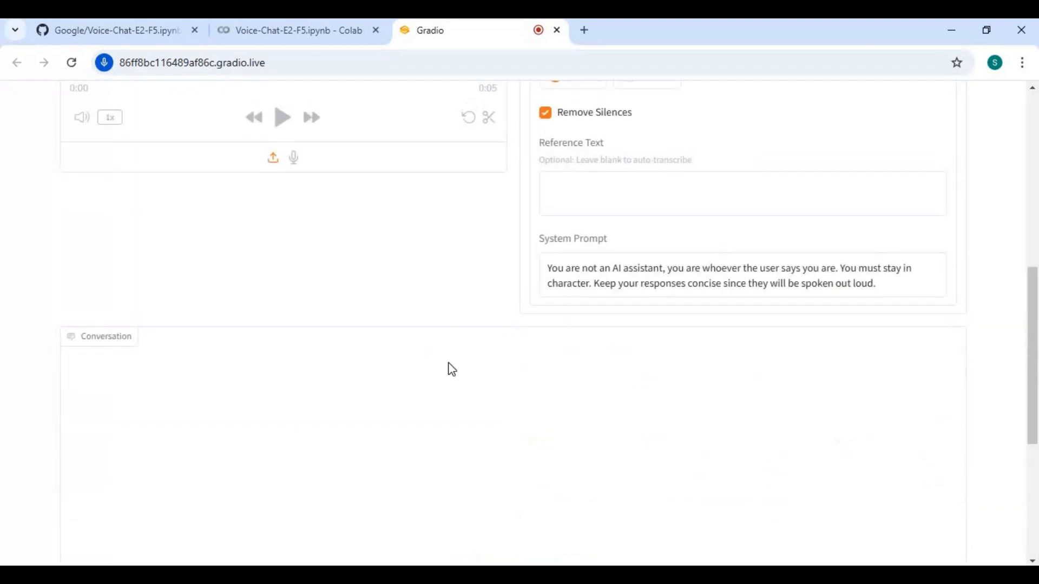
pyautogui.scroll(-3)
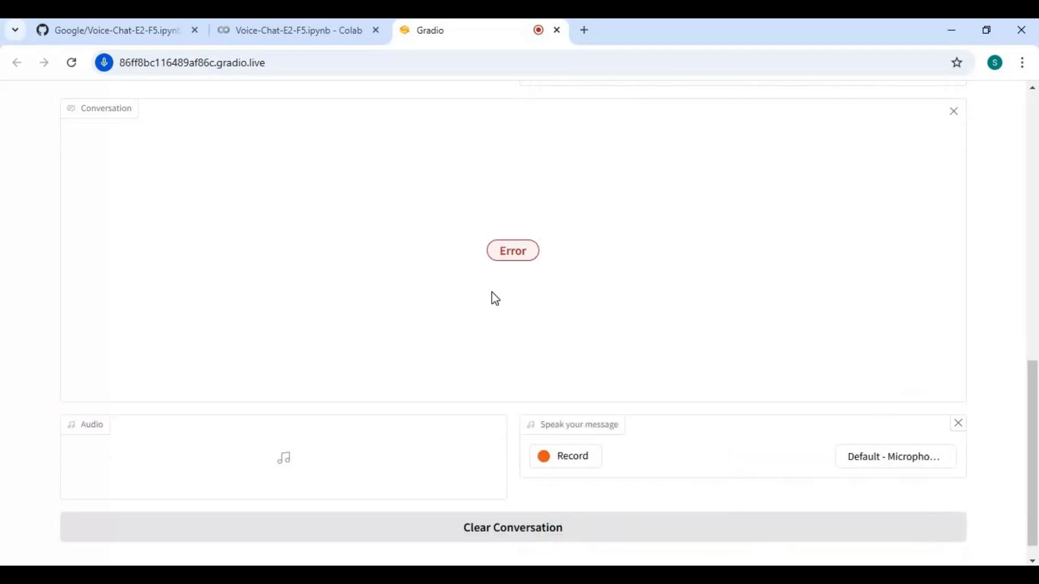
pyautogui.scroll(-3)
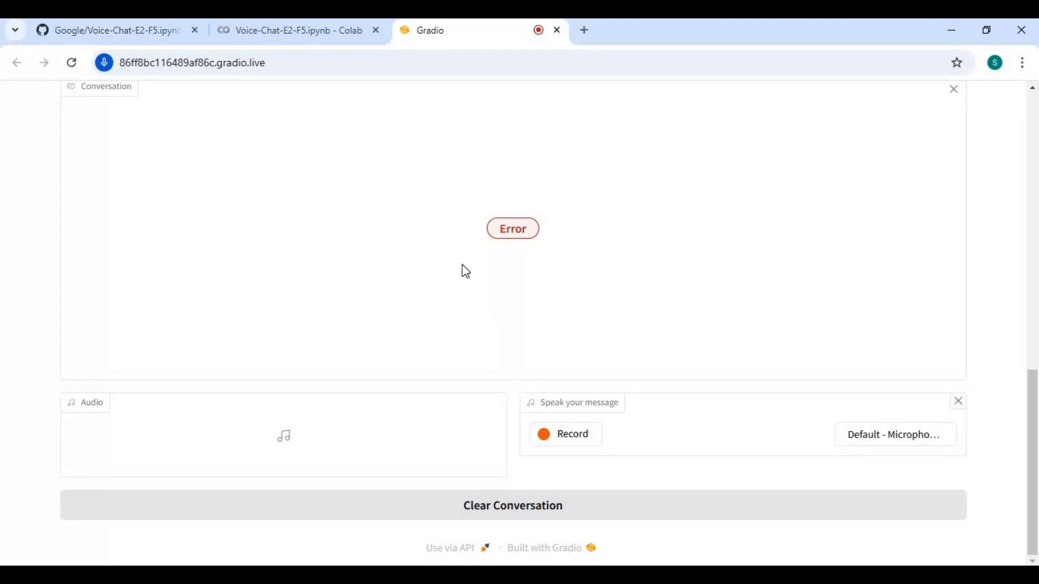